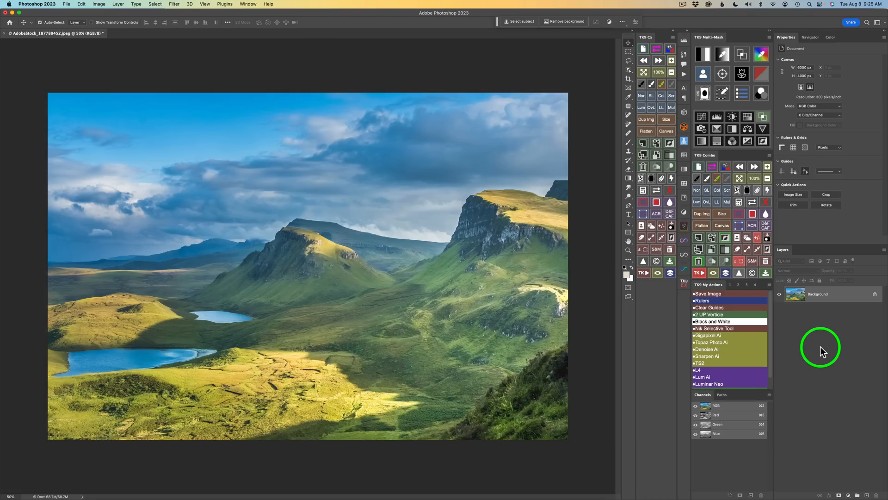
pyautogui.moveTo(807, 364)
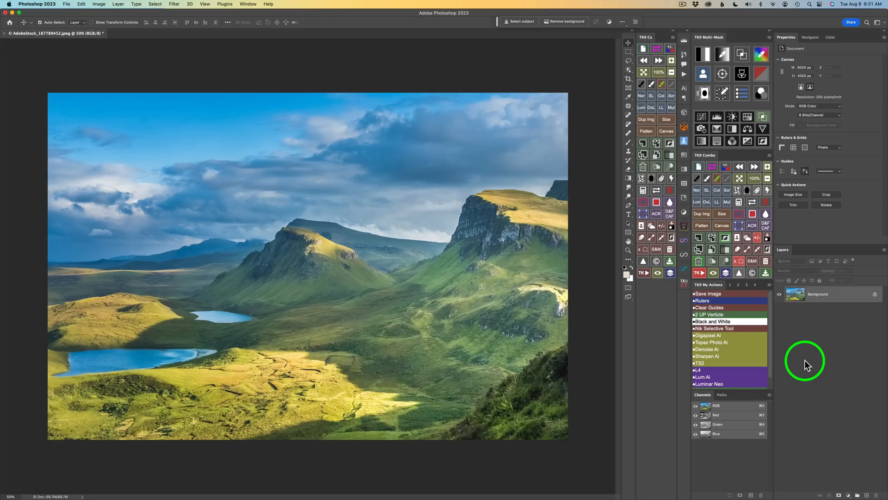
pyautogui.moveTo(651, 397)
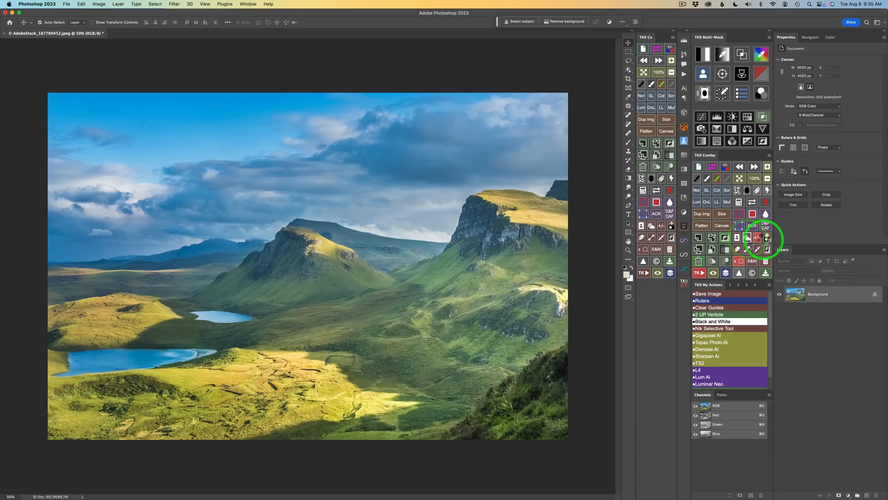
# Start saving the current selection as a channel, then cancel the Save Selection dialog.
pyautogui.click(766, 237)
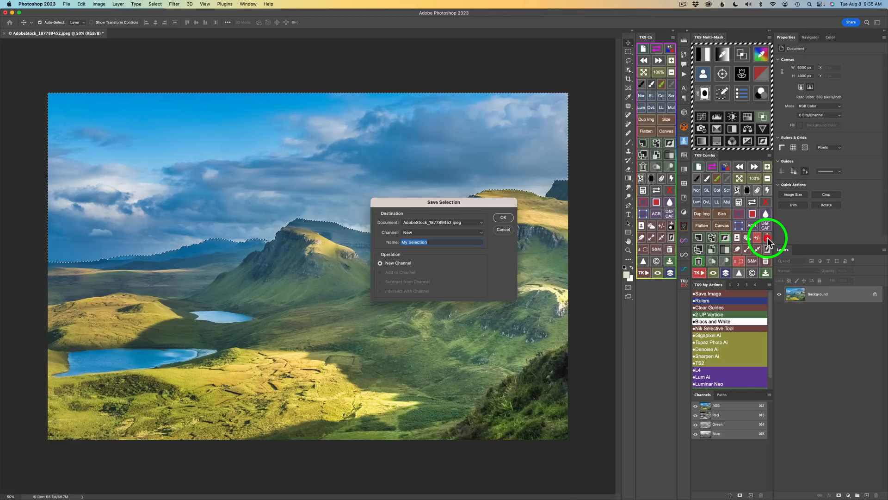
pyautogui.moveTo(441, 242)
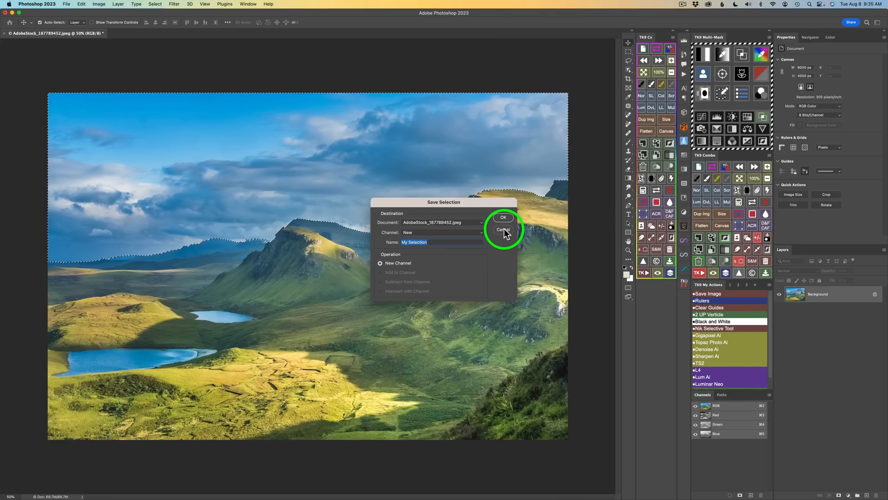
pyautogui.click(503, 229)
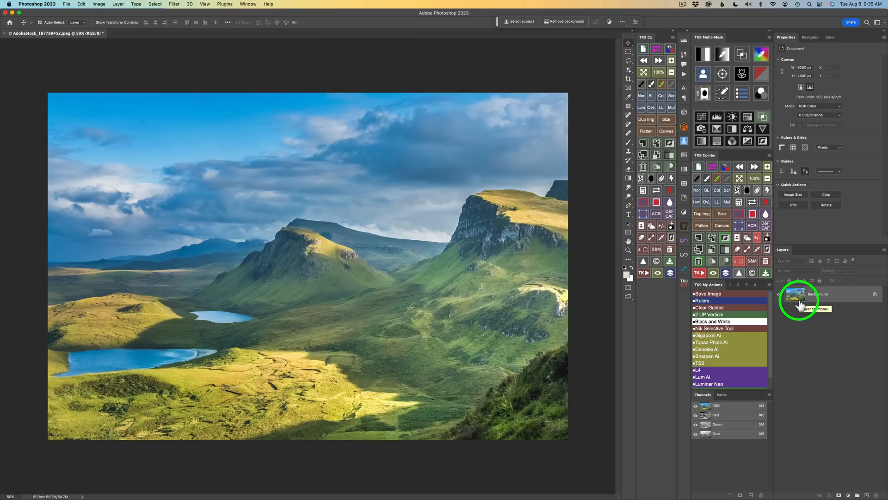
pyautogui.moveTo(812, 346)
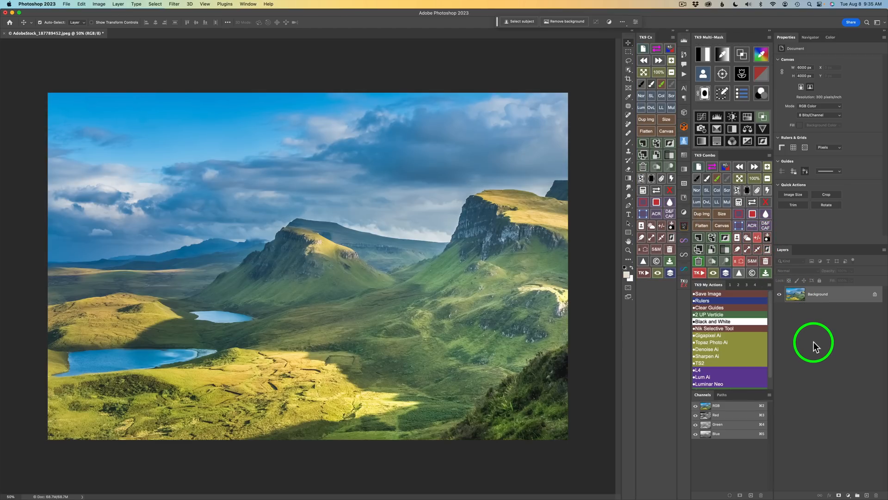
pyautogui.moveTo(797, 260)
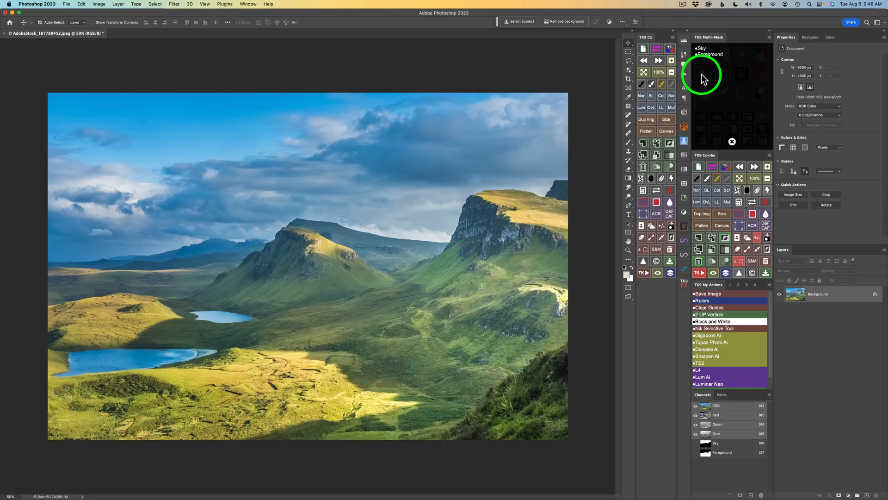
# Load the Foreground channel as a mask and open the TK9 Calculate operations.
pyautogui.click(710, 54)
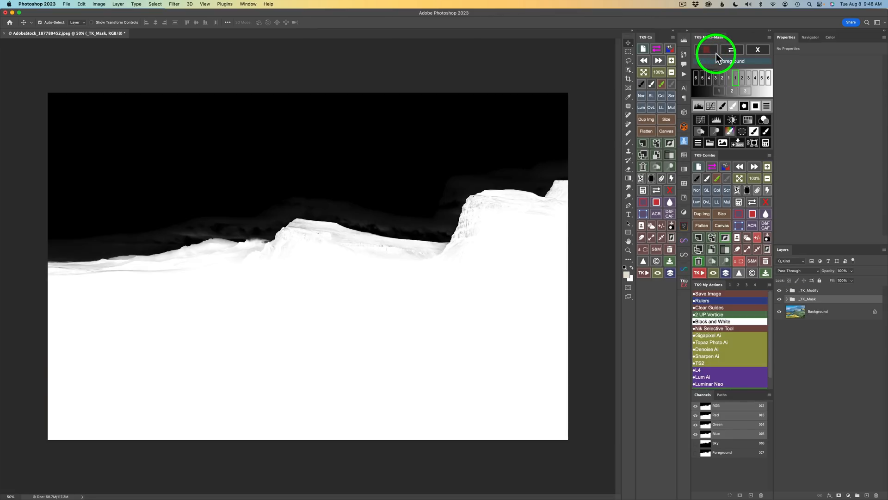
pyautogui.moveTo(777, 153)
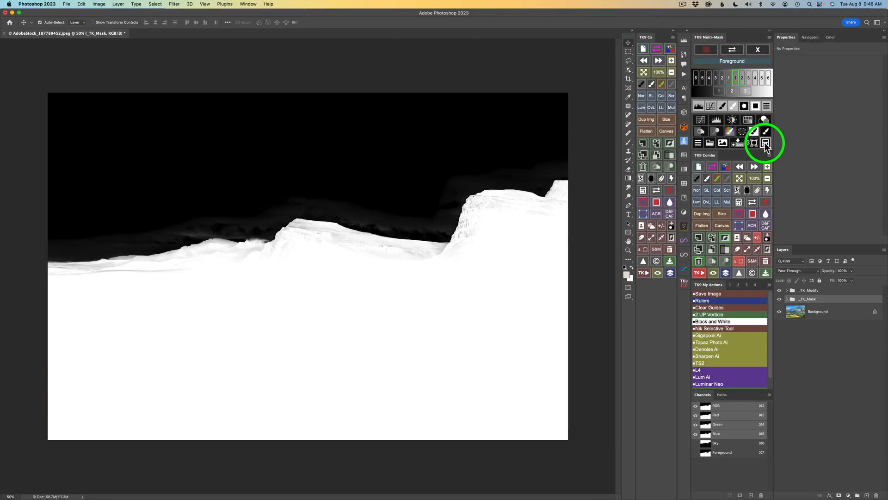
pyautogui.click(765, 142)
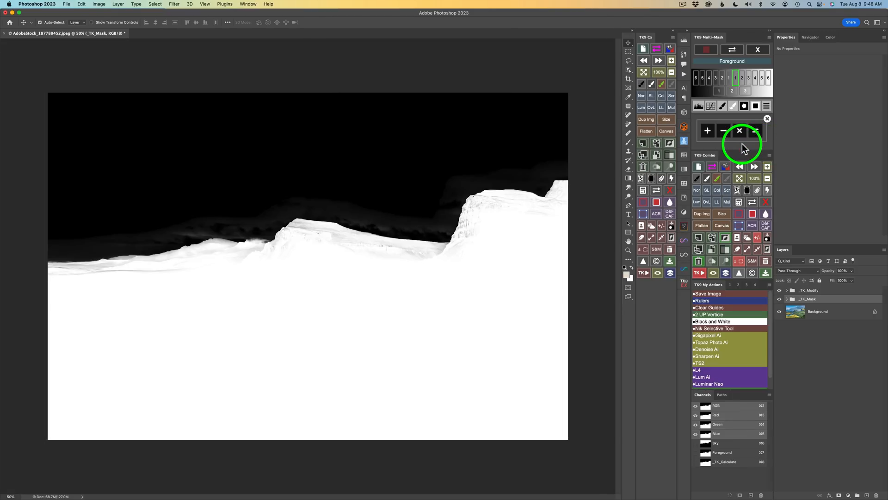
pyautogui.moveTo(799, 124)
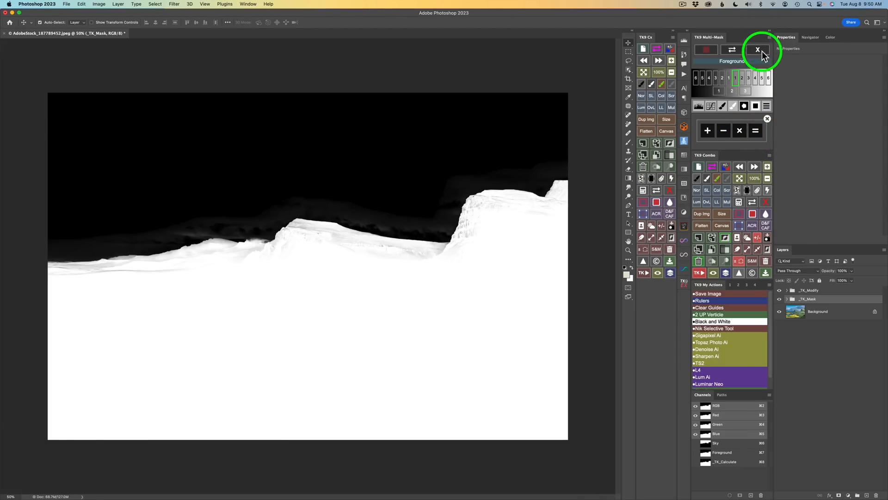
pyautogui.click(757, 50)
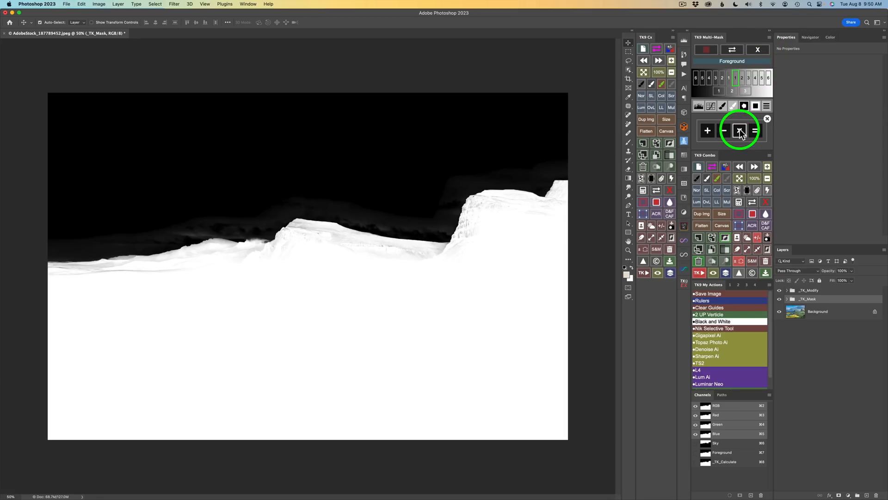
# Multiply Foreground with an image channel and create a Color Grading layer from the result.
pyautogui.click(739, 130)
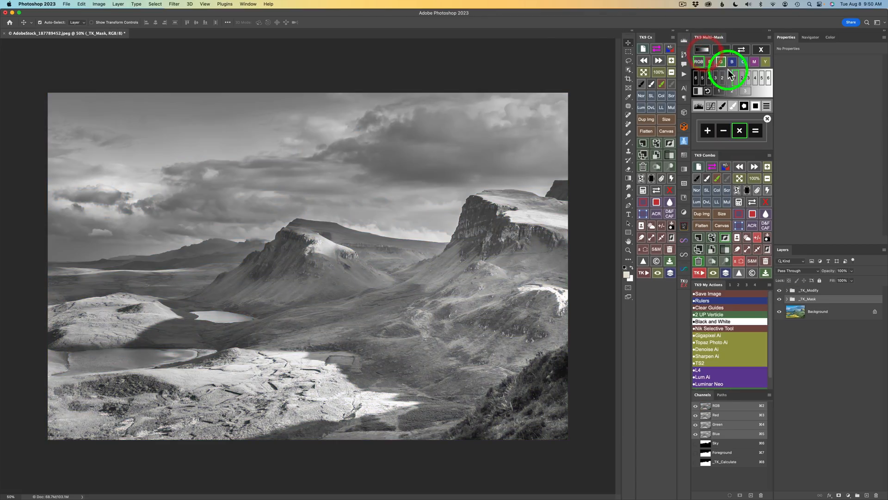
pyautogui.click(755, 131)
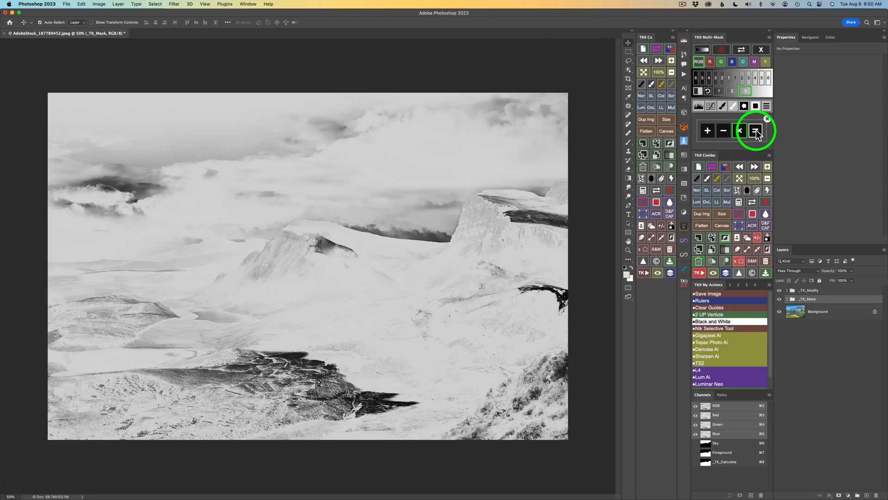
pyautogui.click(757, 130)
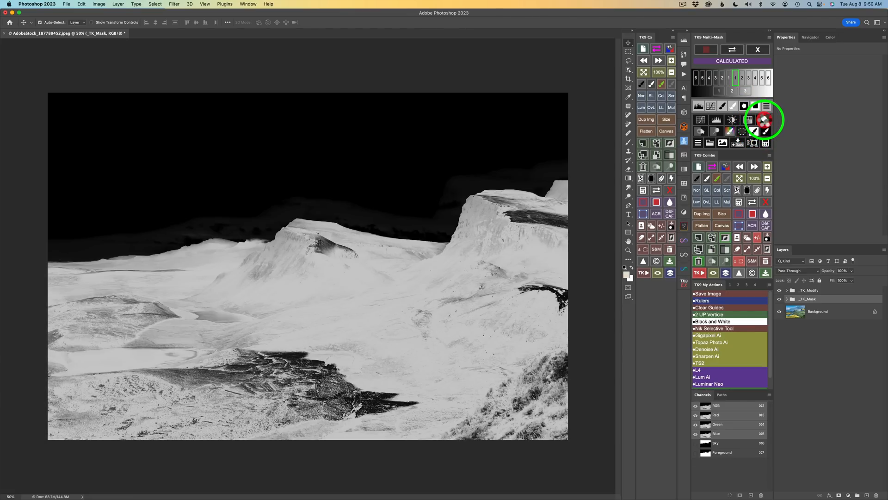
pyautogui.click(764, 120)
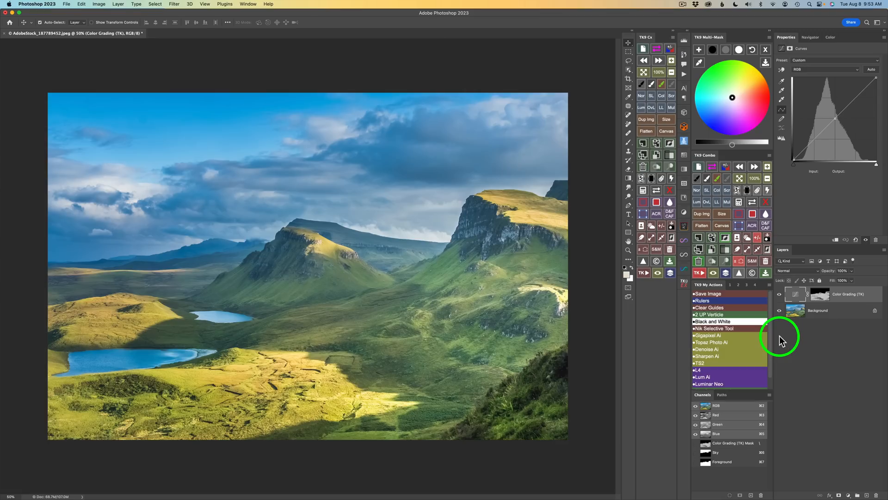
pyautogui.moveTo(848, 304)
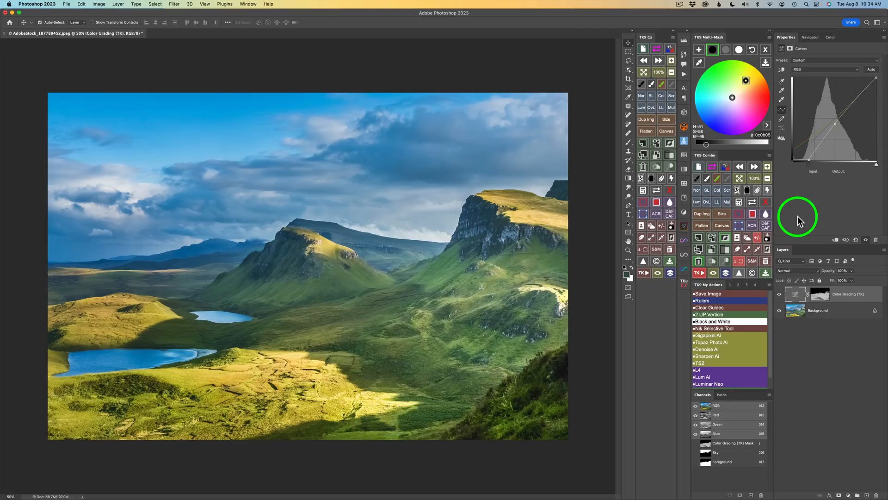
pyautogui.moveTo(746, 81)
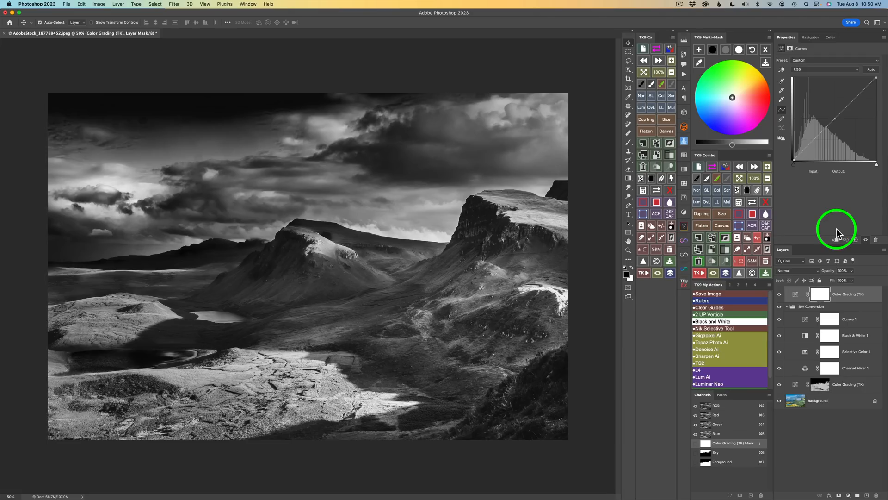
pyautogui.moveTo(795, 170)
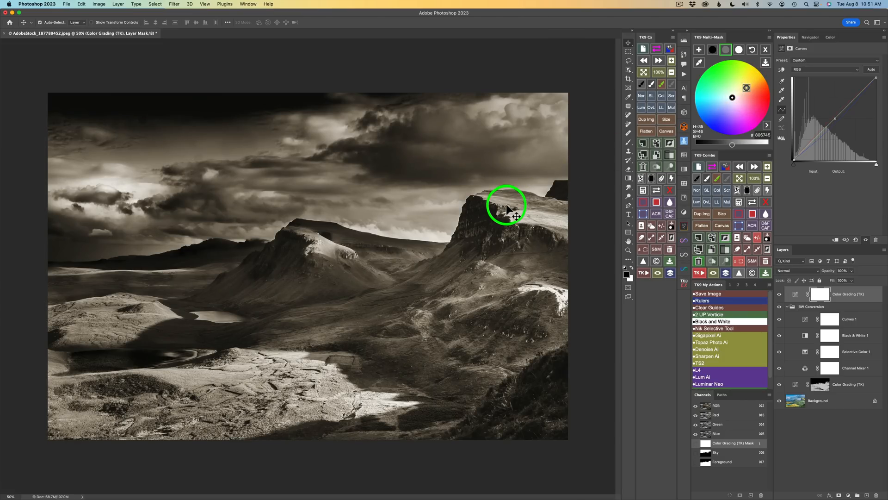
pyautogui.moveTo(561, 153)
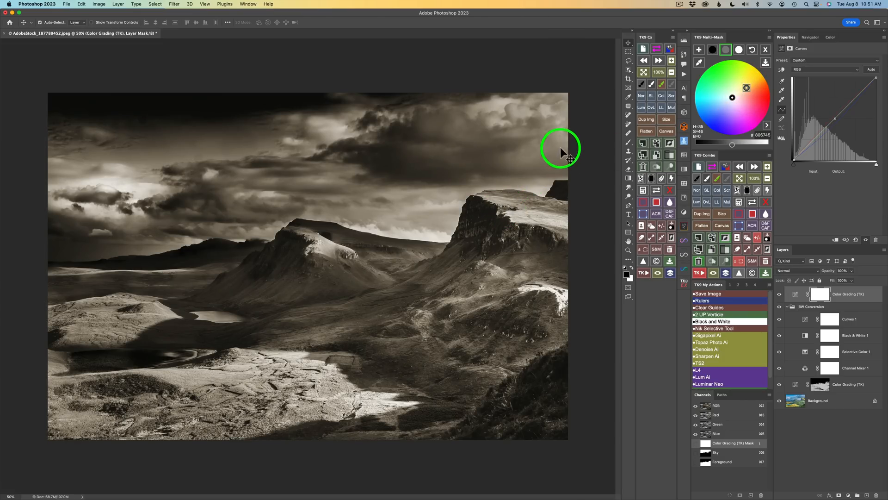
pyautogui.moveTo(765, 62)
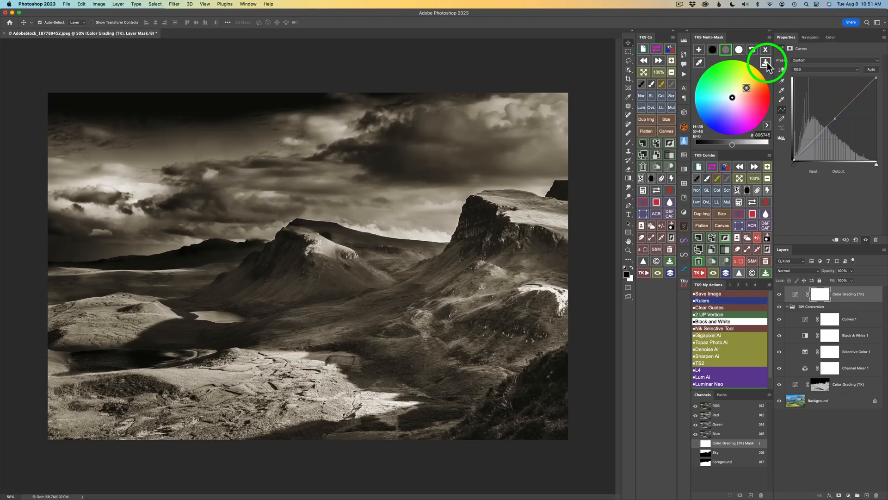
# Add the current sepia grade to the Color Grading Presets list as 'BW Sepia'.
pyautogui.click(765, 63)
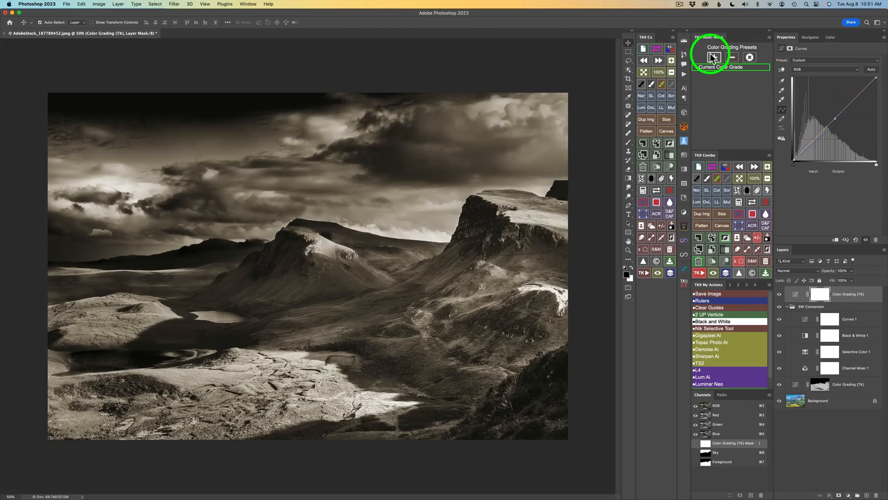
pyautogui.click(713, 58)
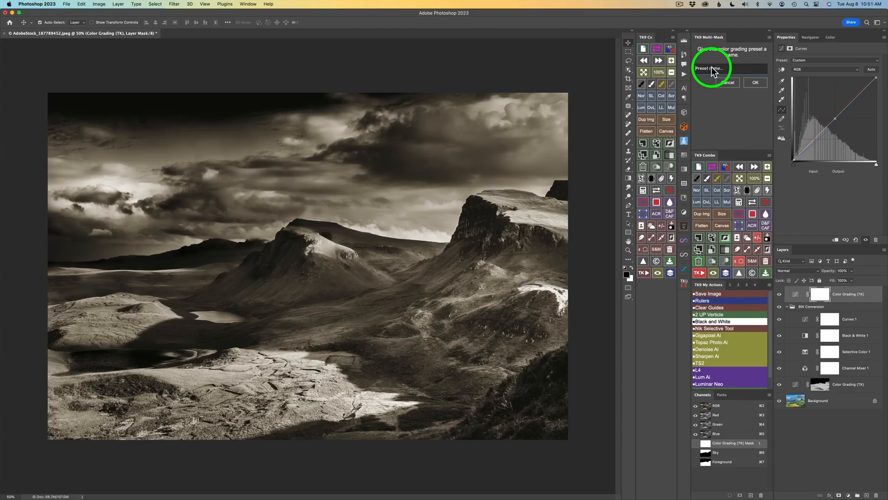
pyautogui.write('BW Sep')
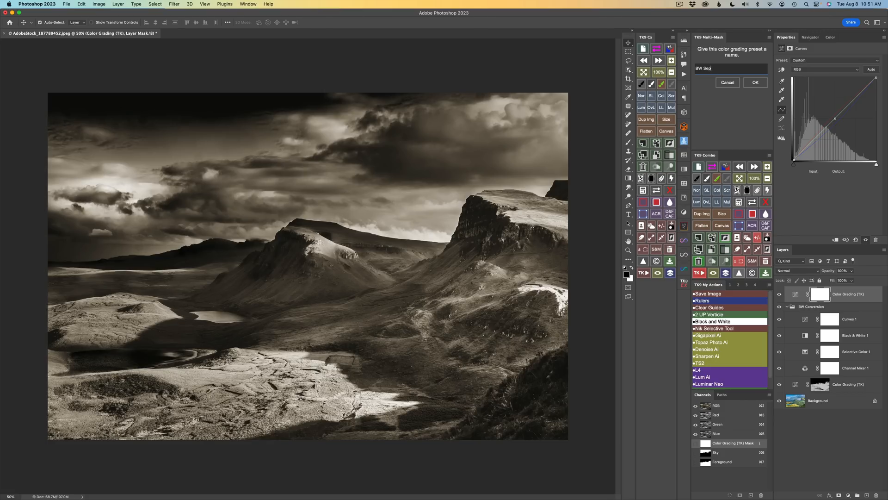
pyautogui.click(755, 82)
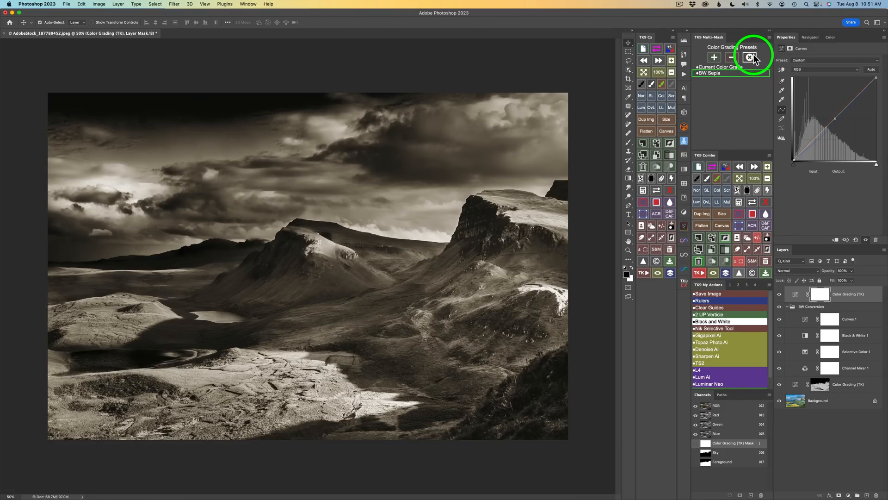
# Save a second preset named 'BW Selenium' and apply its selenium toning.
pyautogui.click(749, 57)
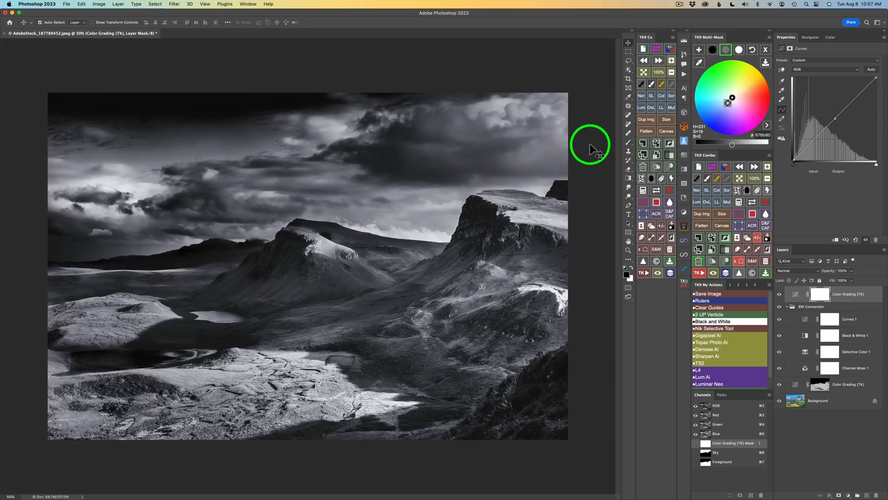
pyautogui.moveTo(724, 113)
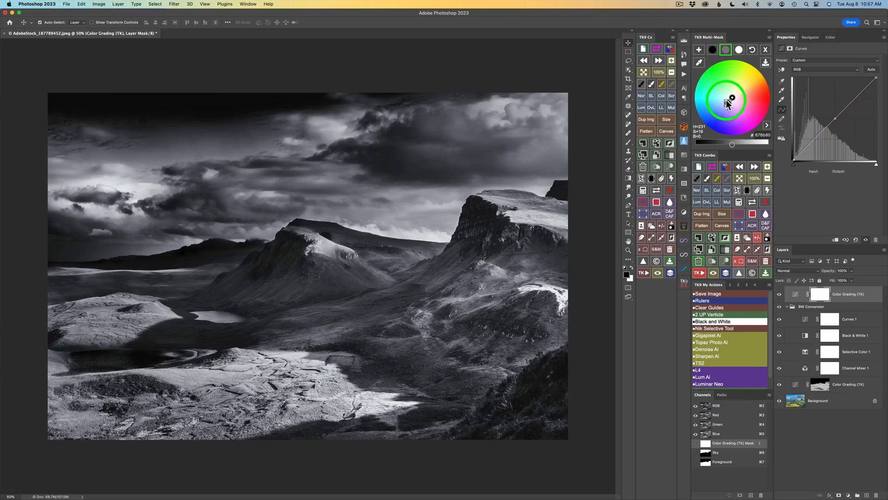
pyautogui.click(765, 62)
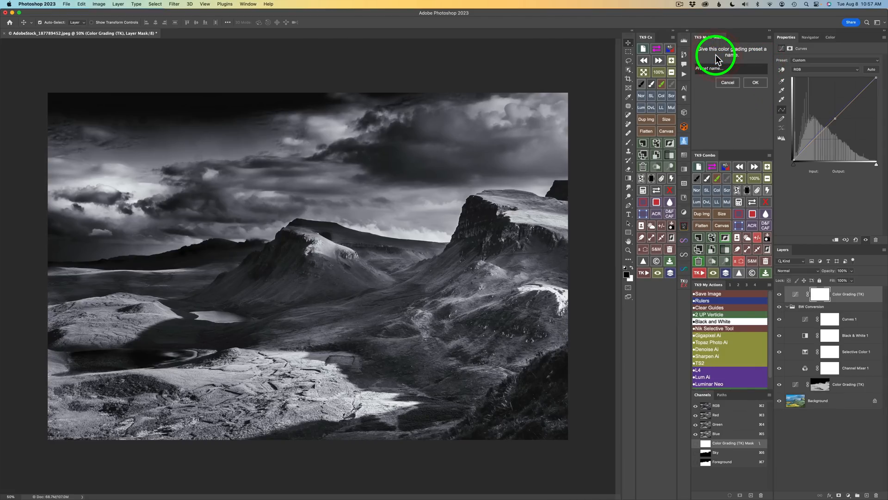
pyautogui.write('BW Selenium')
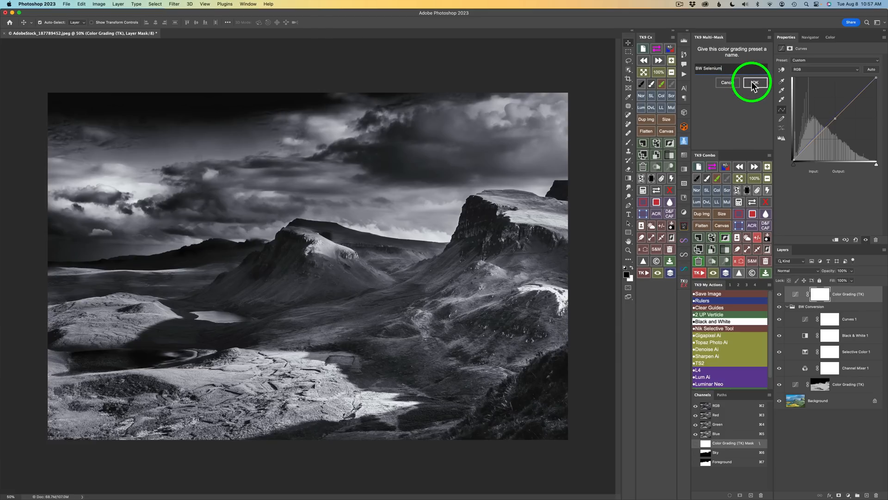
pyautogui.click(754, 83)
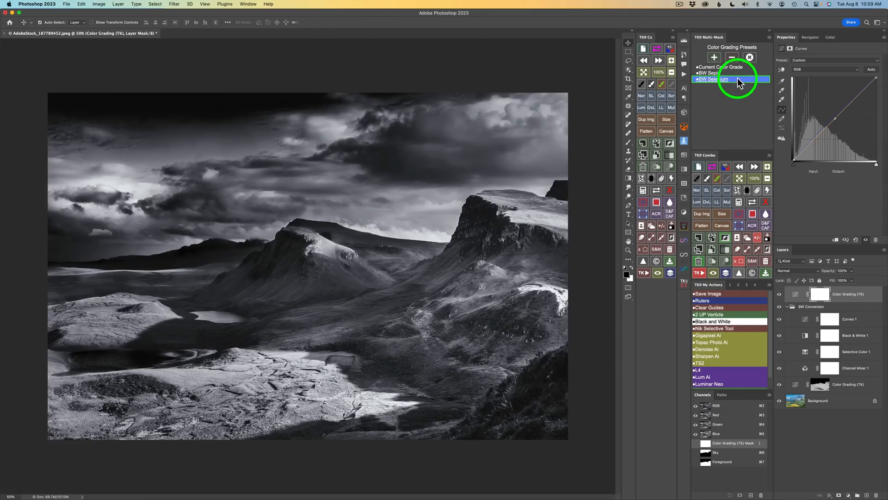
pyautogui.moveTo(719, 85)
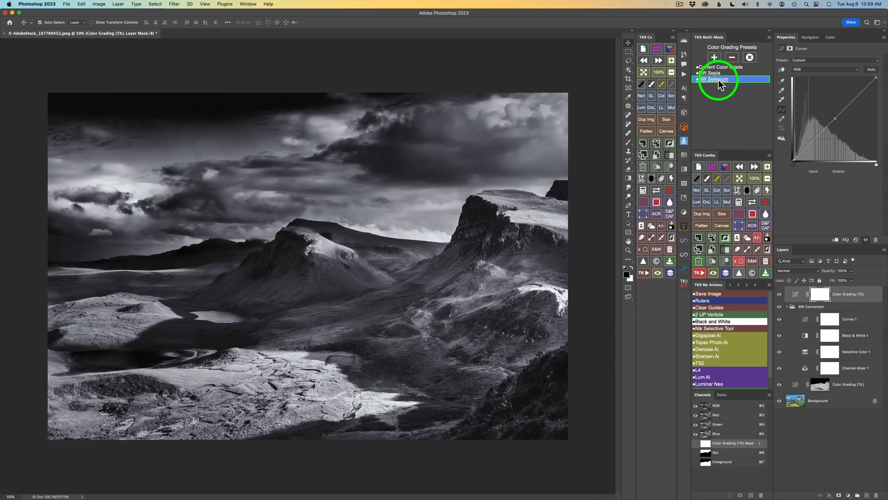
pyautogui.click(713, 73)
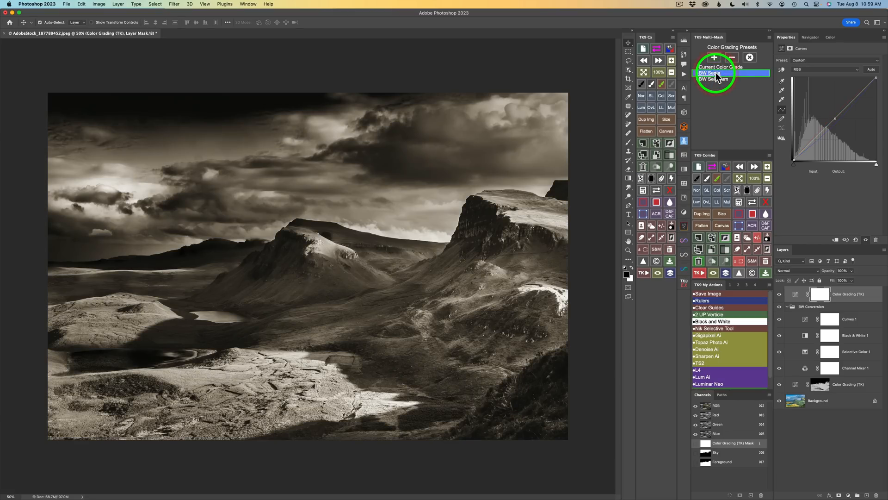
pyautogui.click(717, 79)
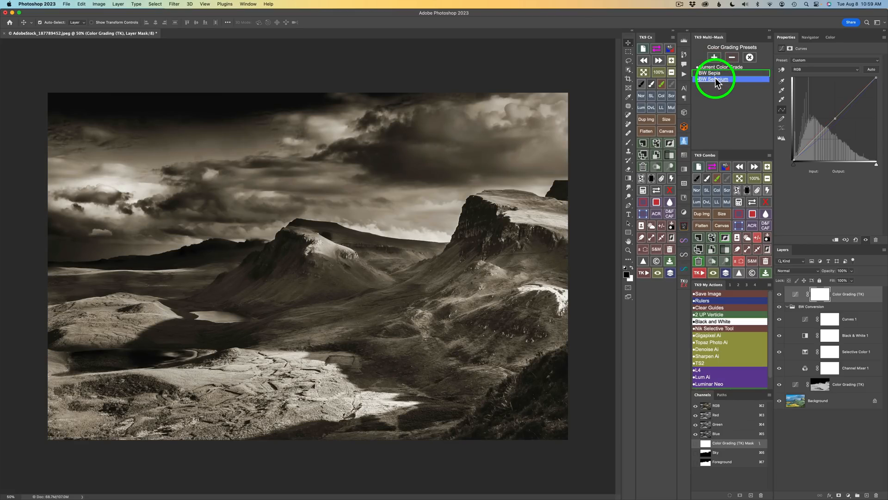
pyautogui.click(715, 79)
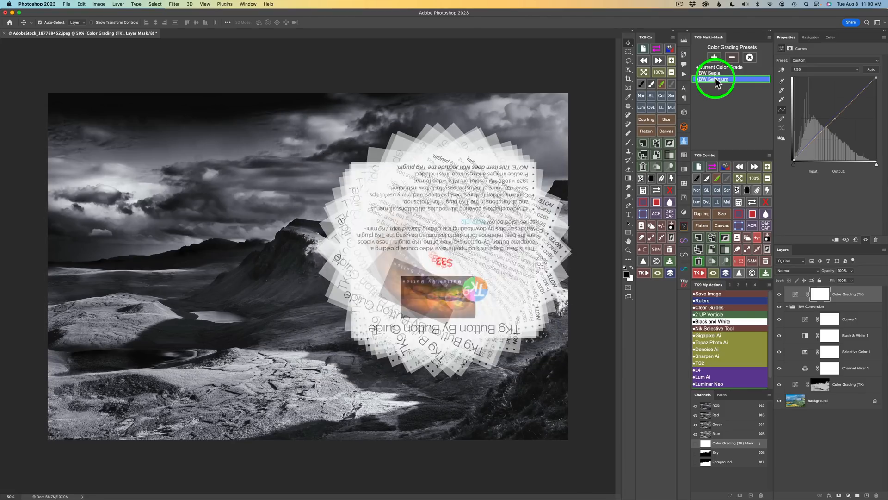
pyautogui.click(750, 58)
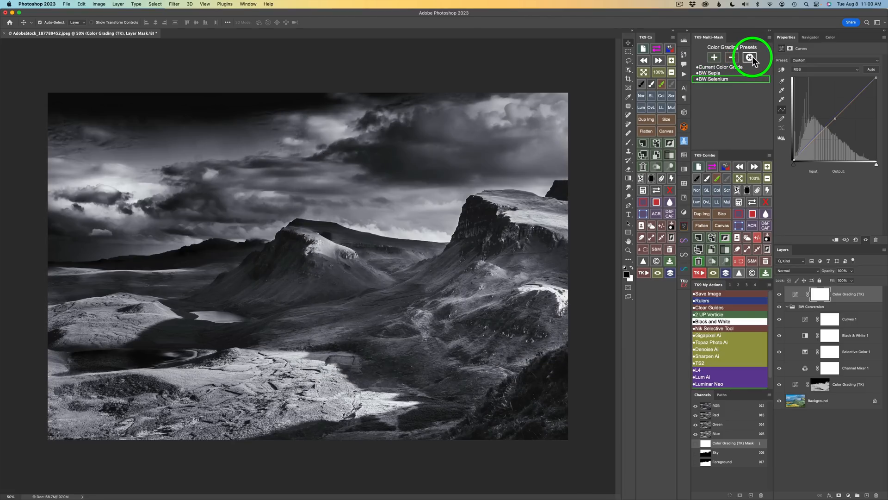
pyautogui.click(750, 50)
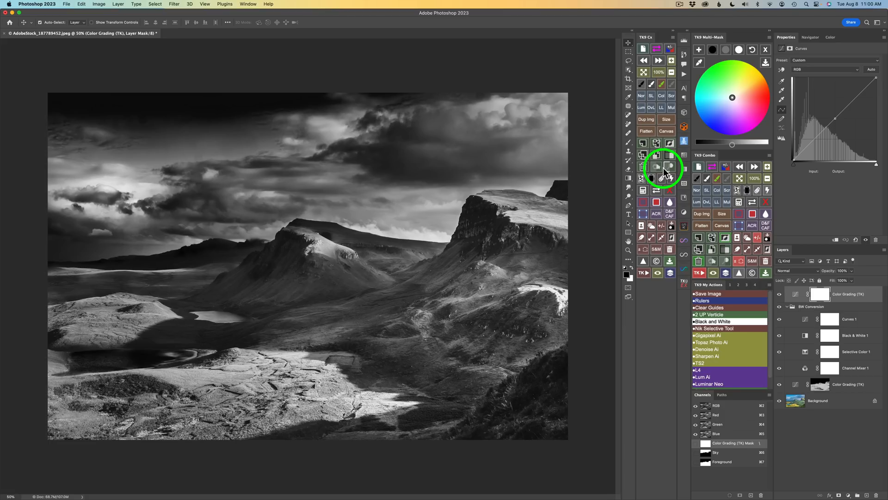
pyautogui.click(766, 61)
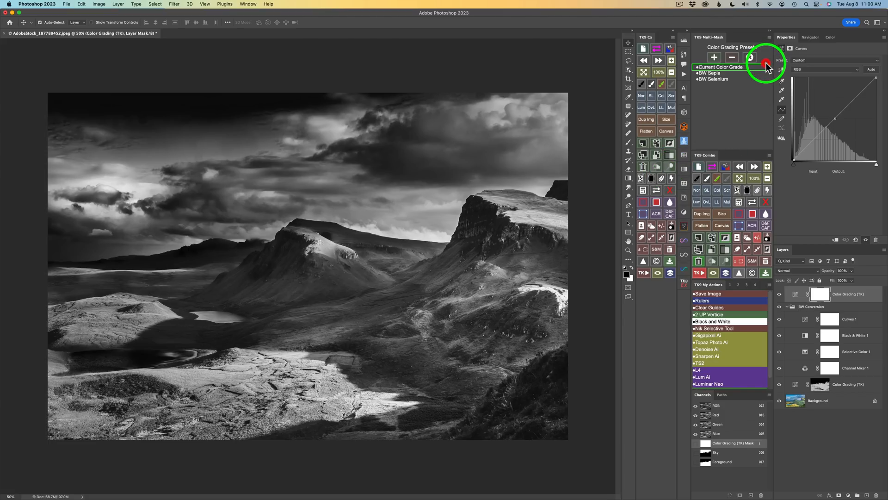
pyautogui.click(709, 74)
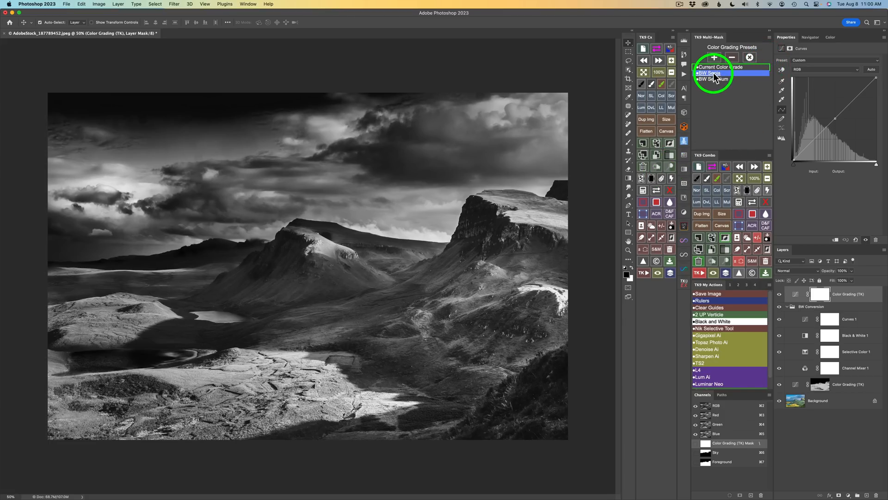
pyautogui.click(709, 73)
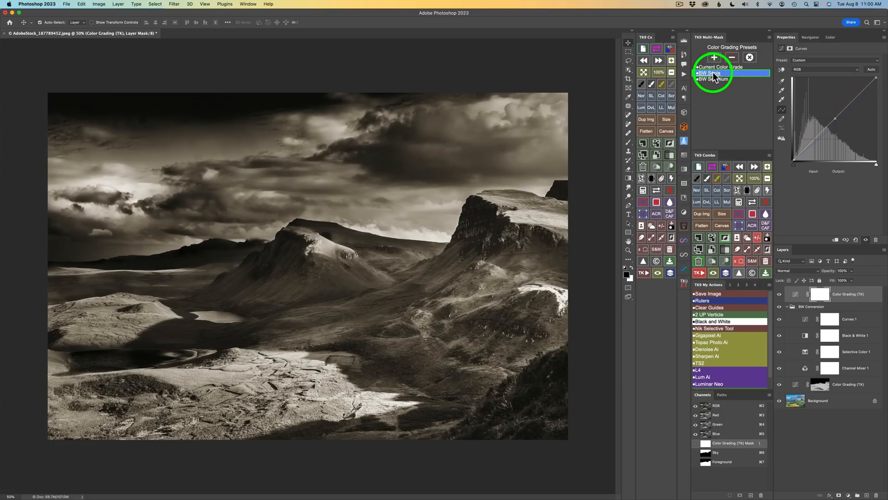
pyautogui.click(715, 79)
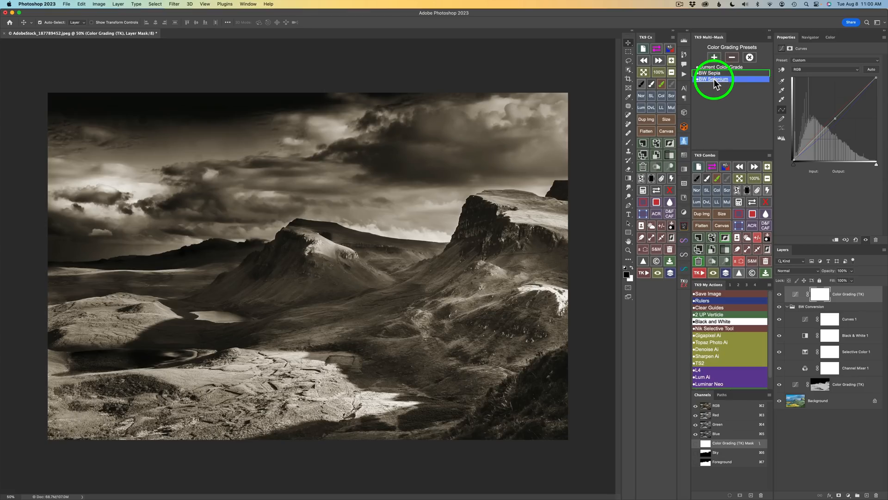
pyautogui.click(714, 79)
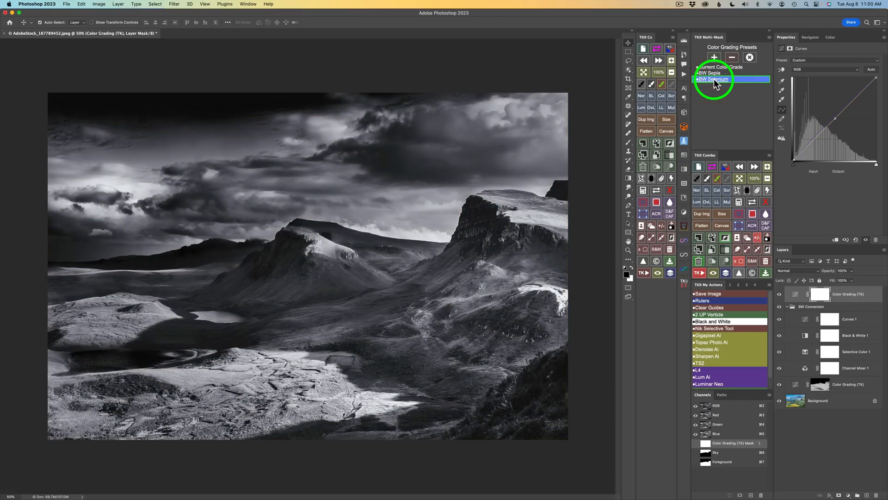
pyautogui.click(710, 72)
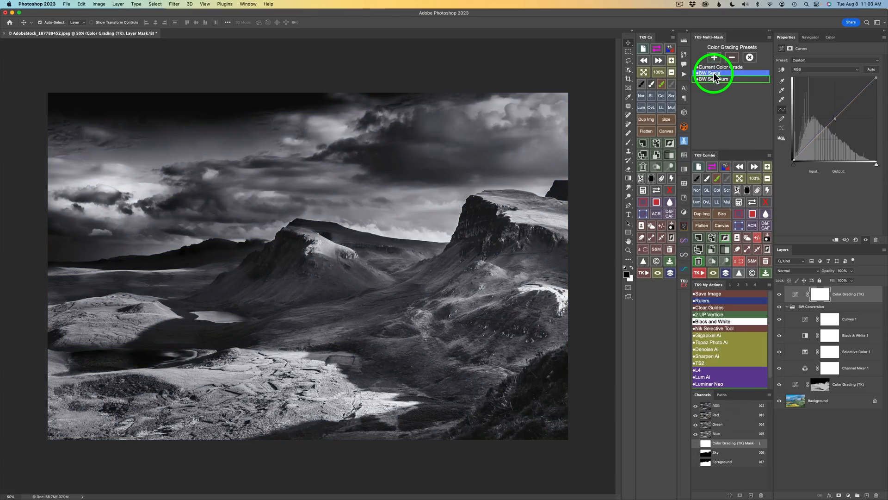
pyautogui.click(731, 80)
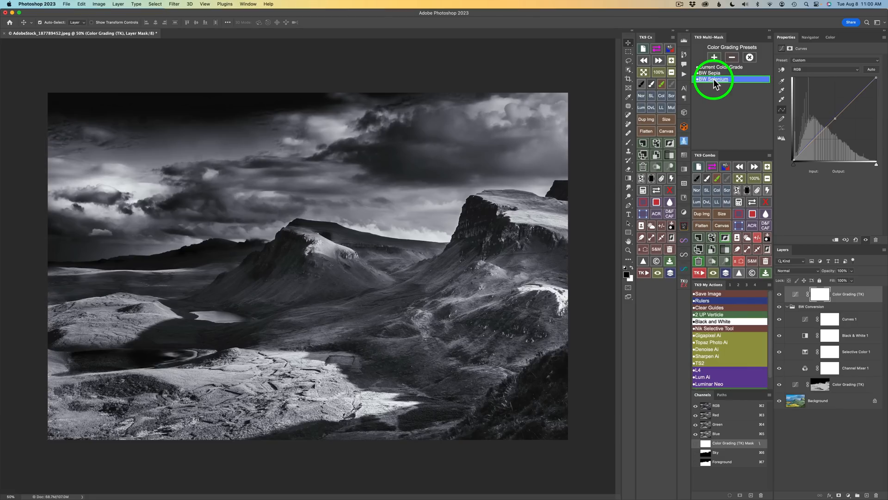
pyautogui.click(708, 72)
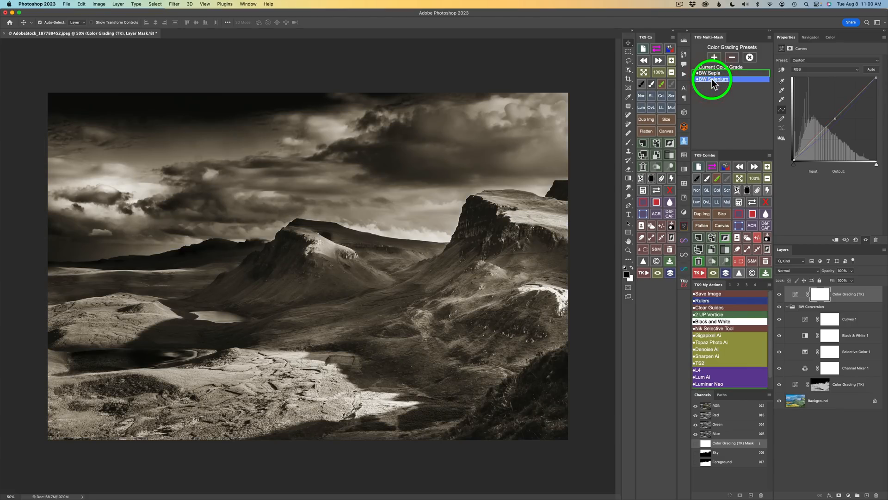
pyautogui.click(714, 79)
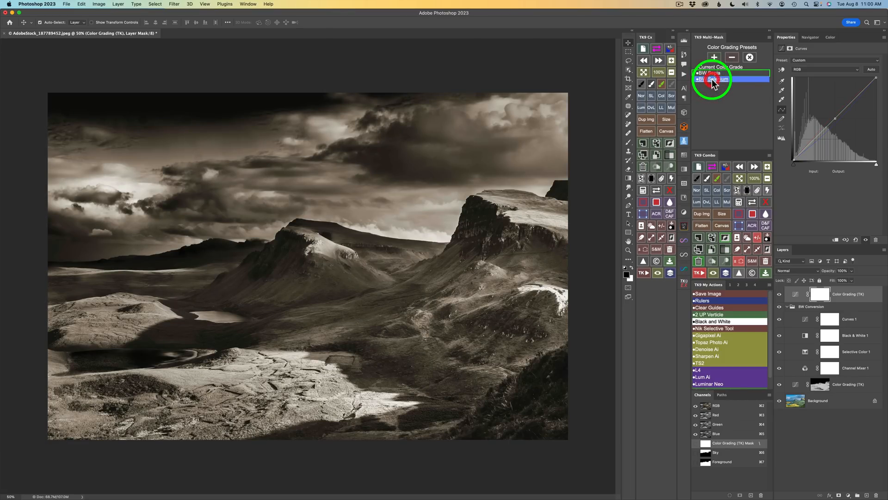
pyautogui.click(714, 78)
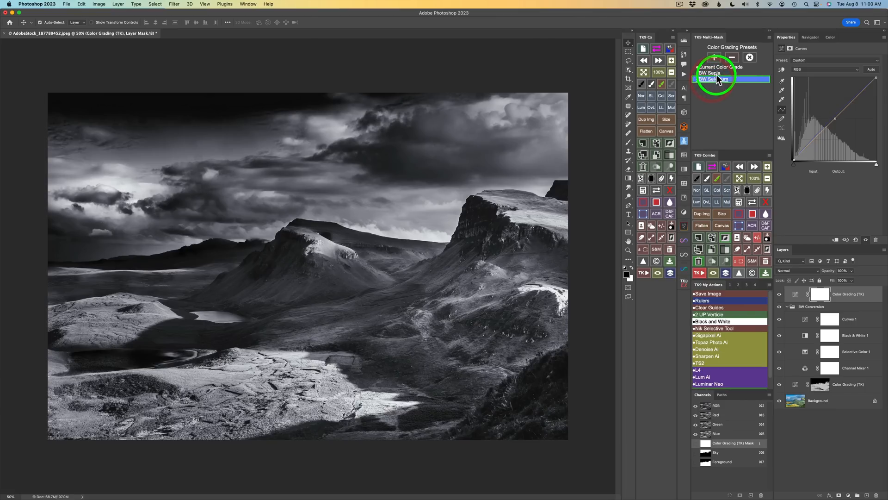
pyautogui.click(731, 66)
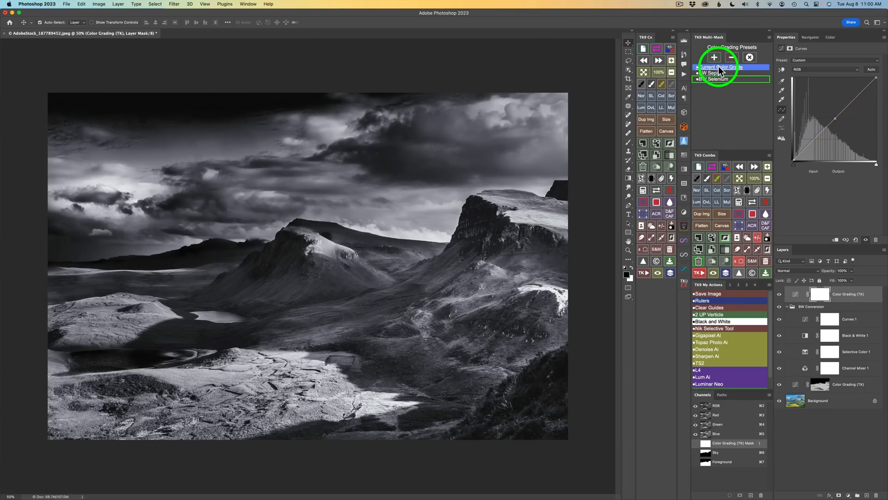
pyautogui.click(731, 66)
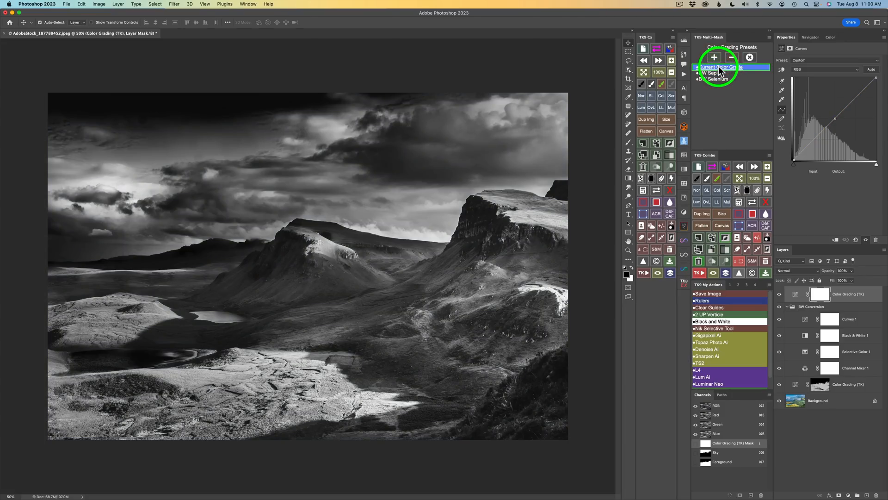
pyautogui.click(716, 73)
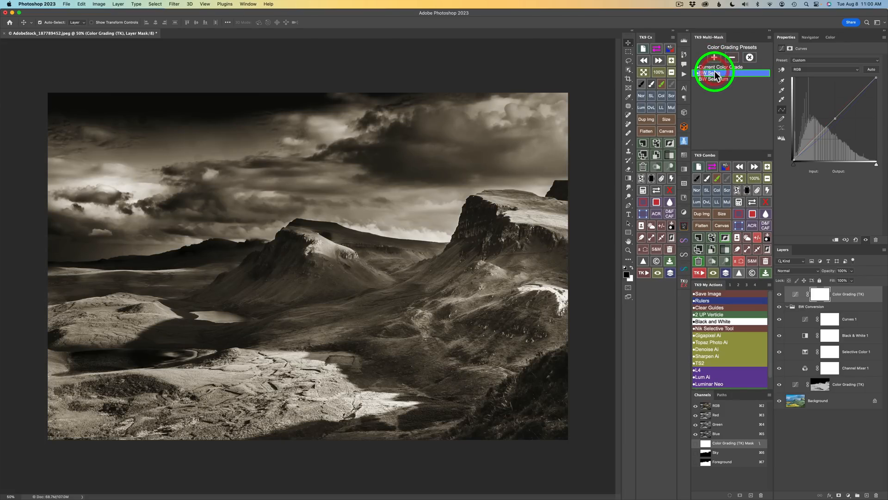
pyautogui.click(719, 66)
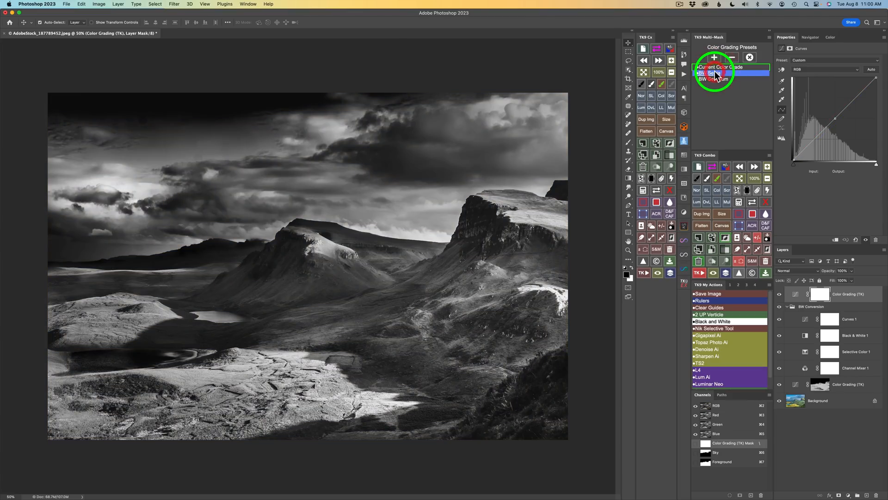
pyautogui.click(716, 73)
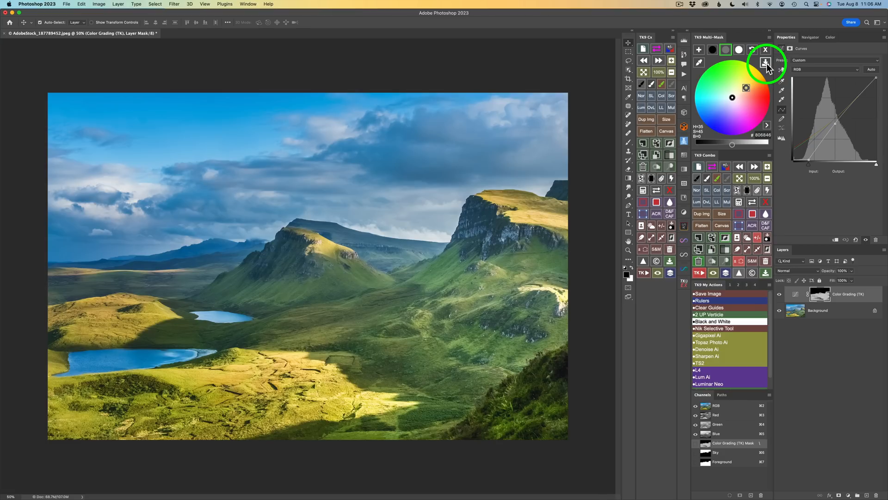
# Remove the BW Conversion group, leaving the masked Color Grading (TK) layer above Background.
pyautogui.click(765, 62)
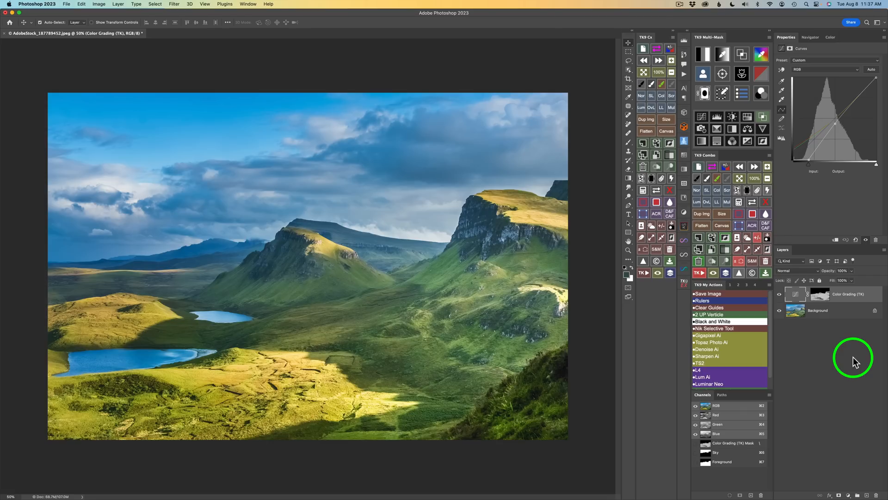
pyautogui.moveTo(875, 303)
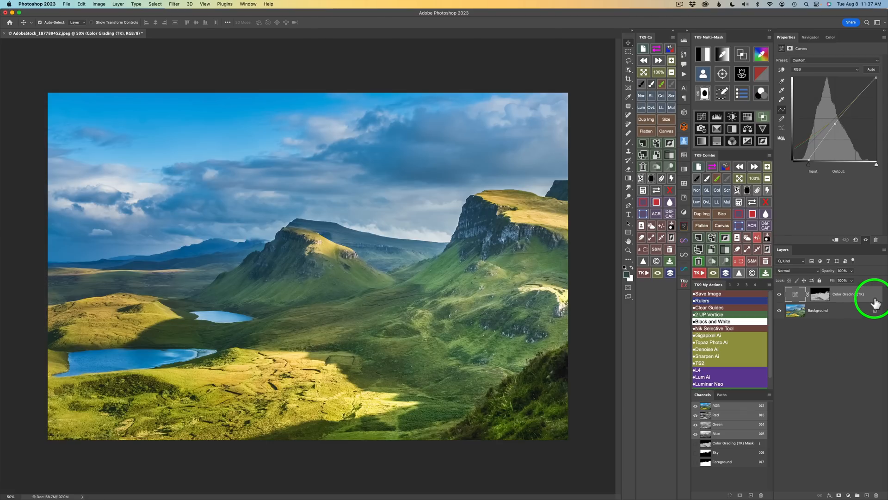
pyautogui.doubleClick(819, 294)
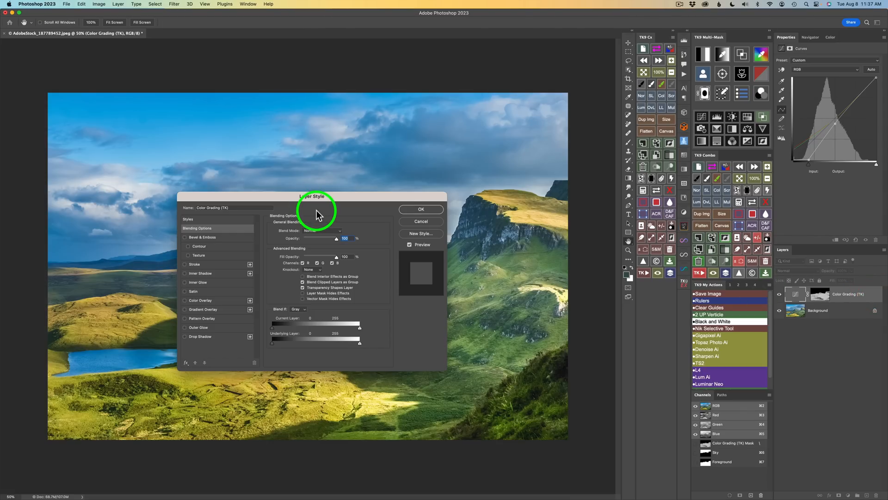
pyautogui.moveTo(304, 333)
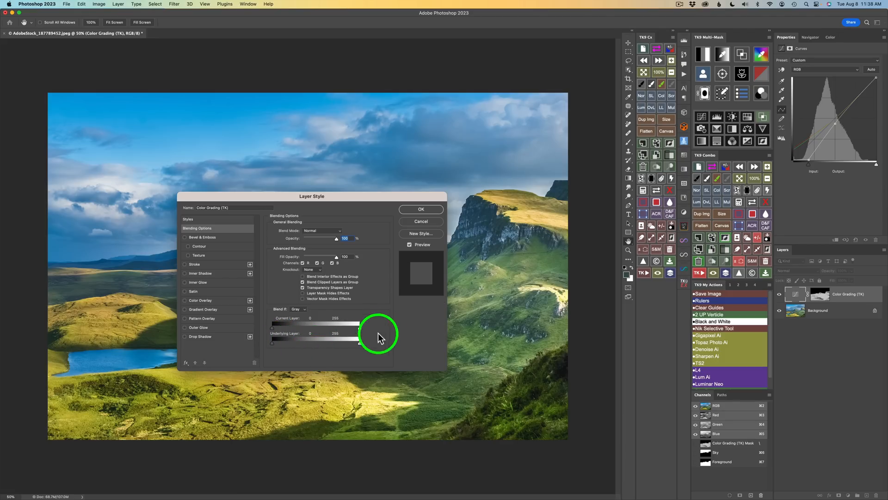
pyautogui.click(421, 209)
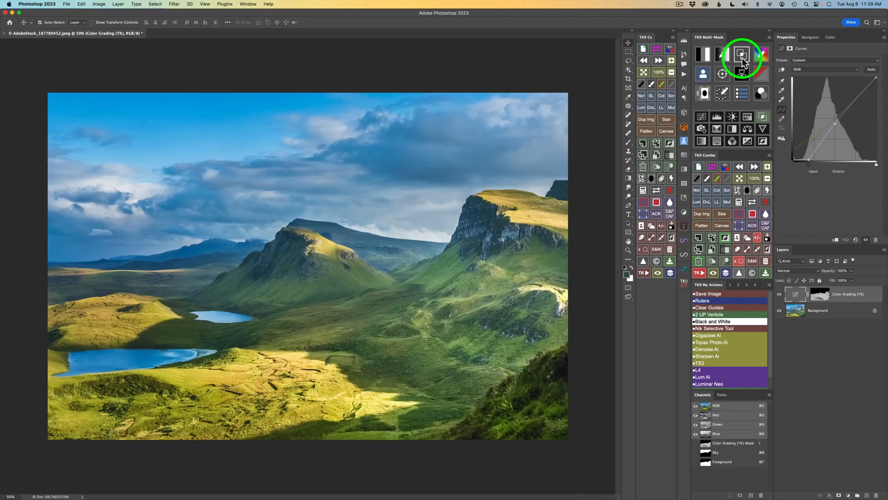
# Preview several luminosity mask ranges, from darkest to broader, softer highlights masks.
pyautogui.click(742, 54)
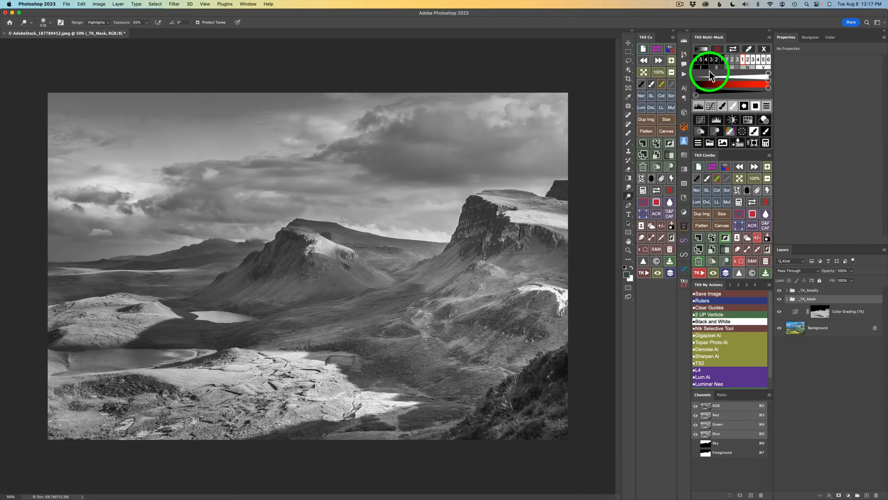
pyautogui.click(701, 66)
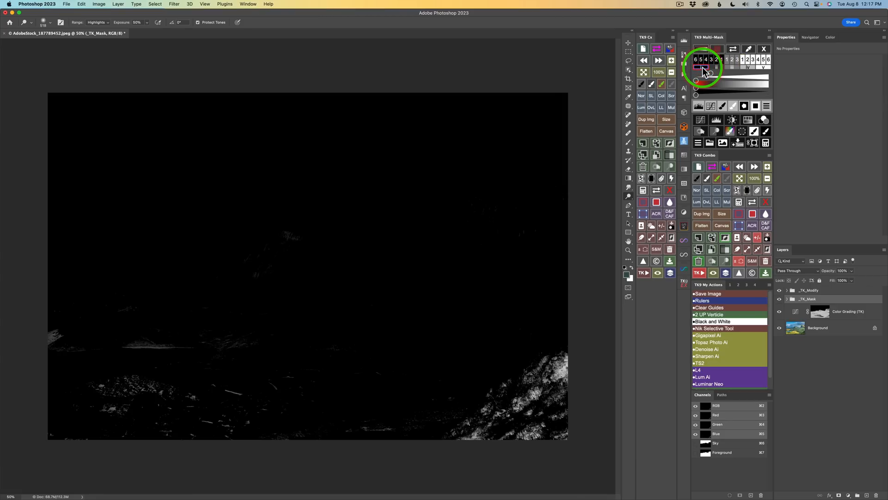
pyautogui.click(749, 59)
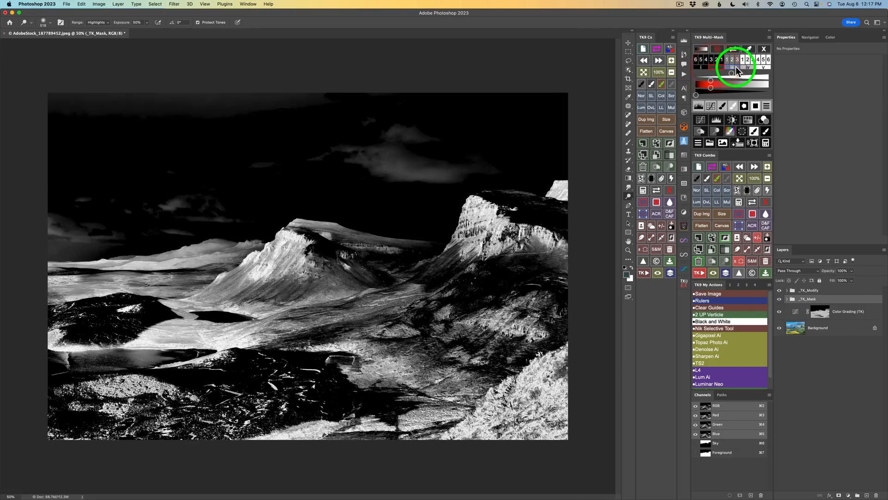
pyautogui.click(749, 66)
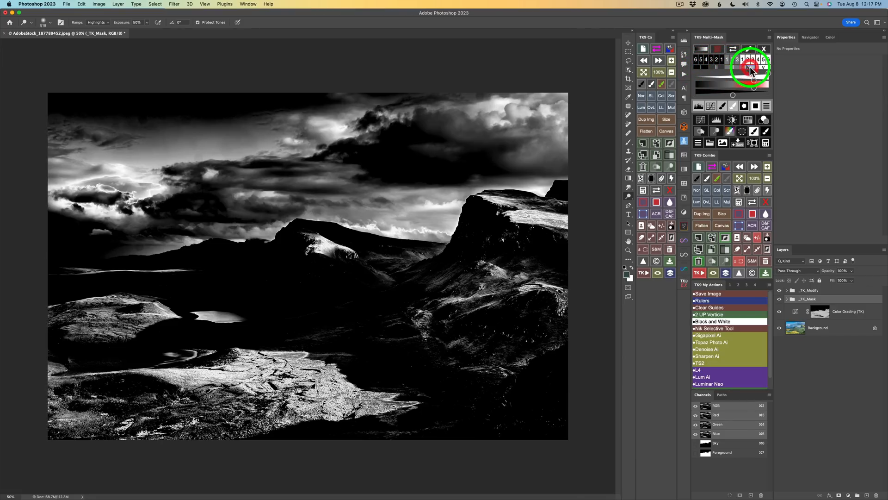
pyautogui.click(764, 59)
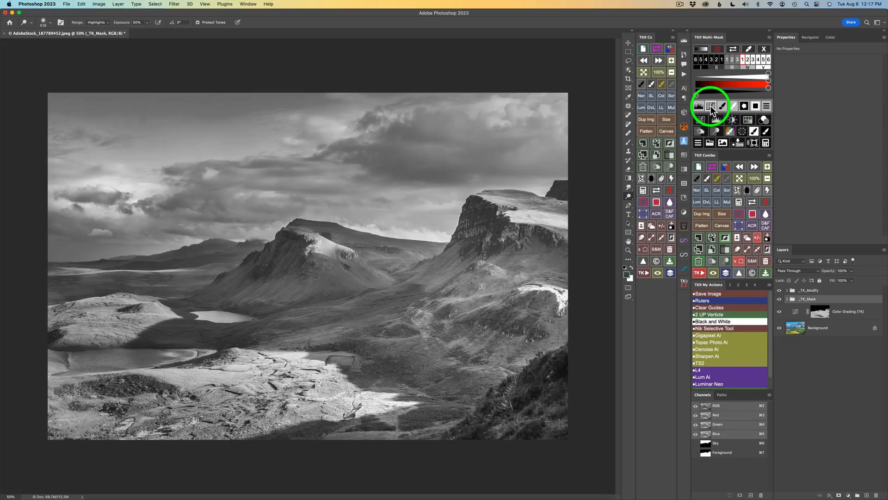
pyautogui.moveTo(732, 107)
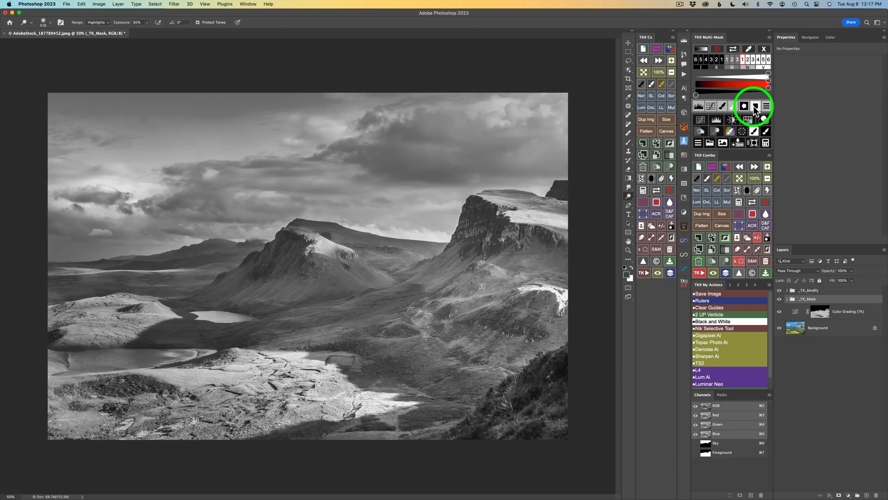
pyautogui.moveTo(755, 109)
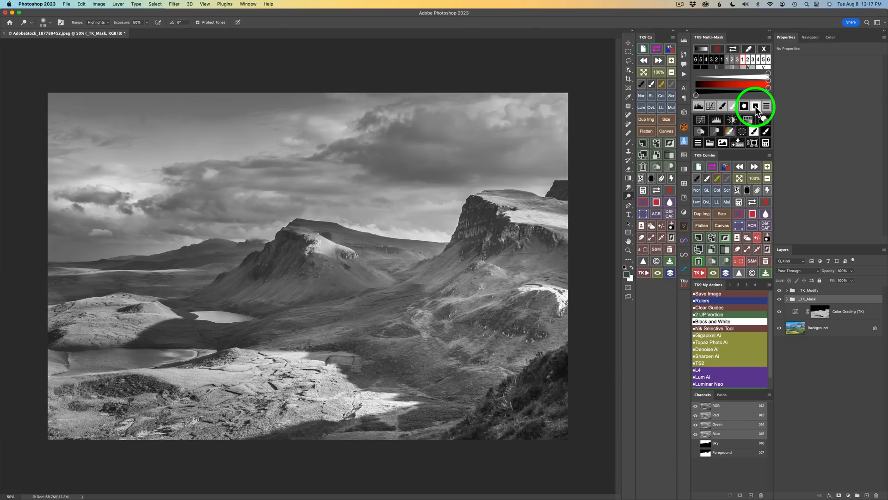
pyautogui.moveTo(492, 123)
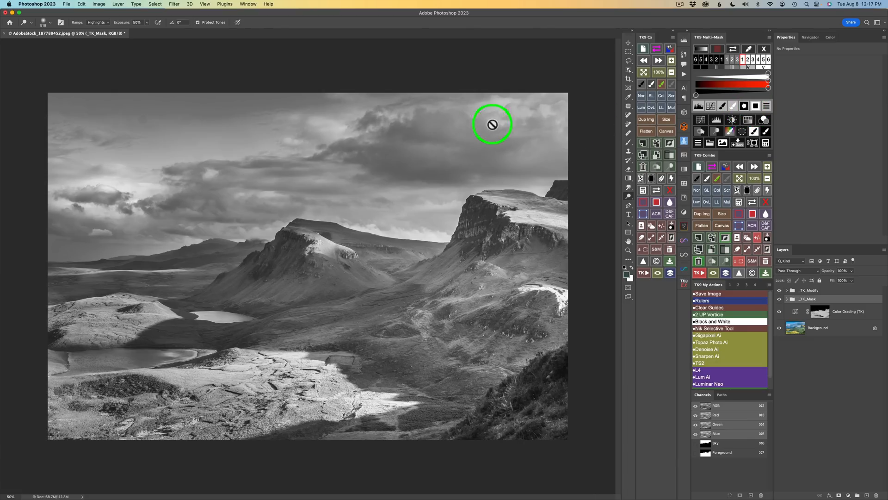
pyautogui.moveTo(436, 198)
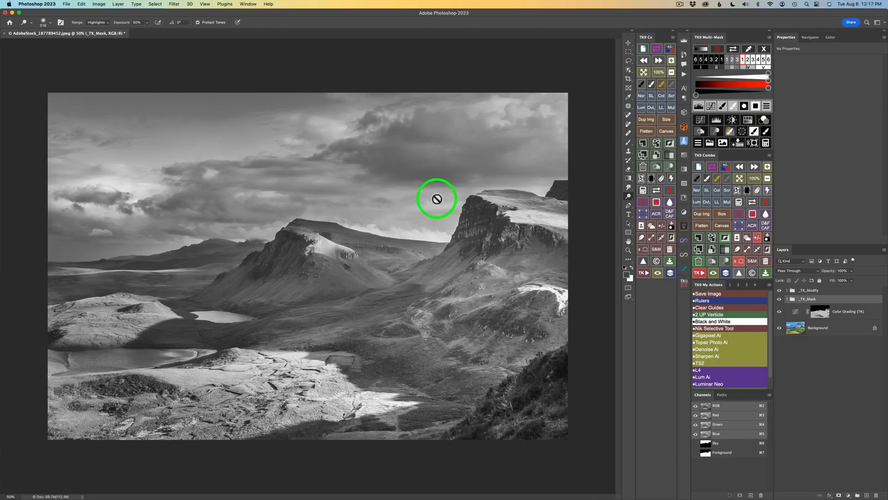
pyautogui.click(756, 105)
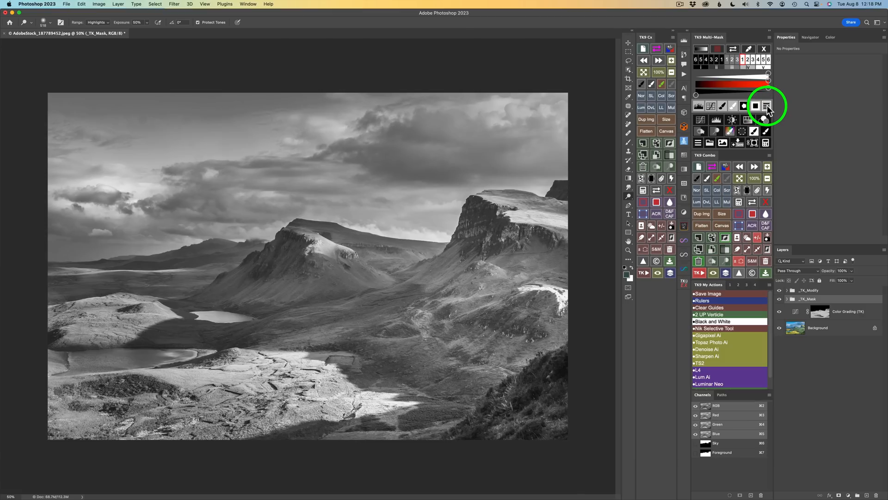
pyautogui.click(766, 106)
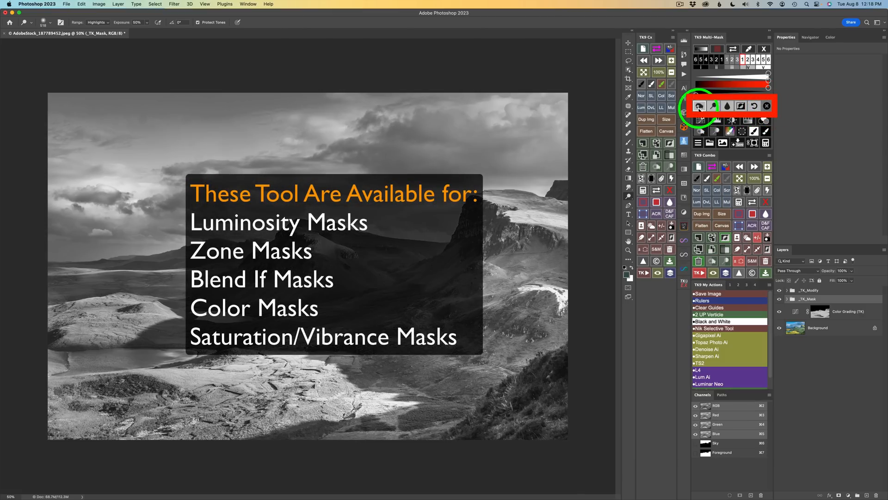
pyautogui.moveTo(727, 105)
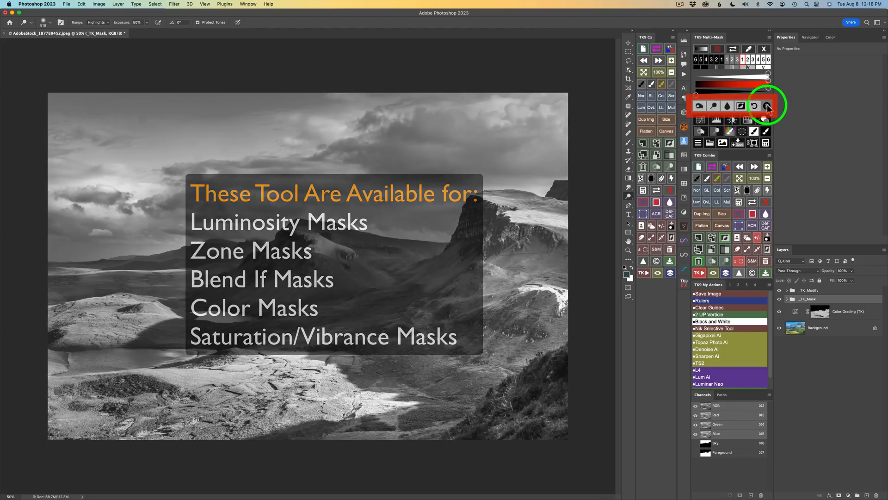
pyautogui.click(766, 106)
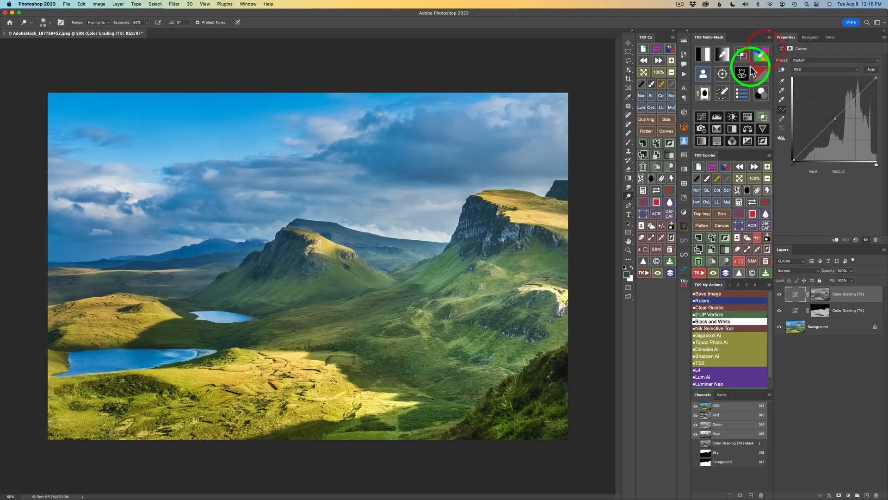
# Preview a luminosity mask of the image, then close the Layer Style settings.
pyautogui.click(746, 51)
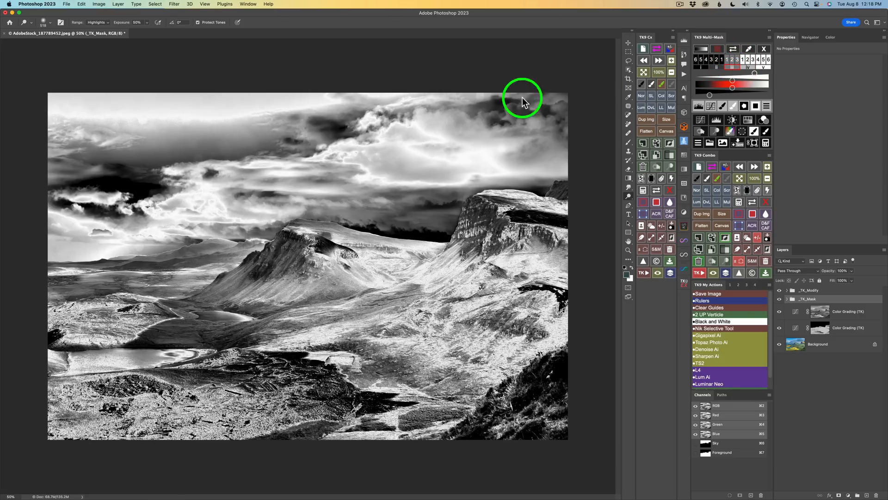
pyautogui.moveTo(311, 159)
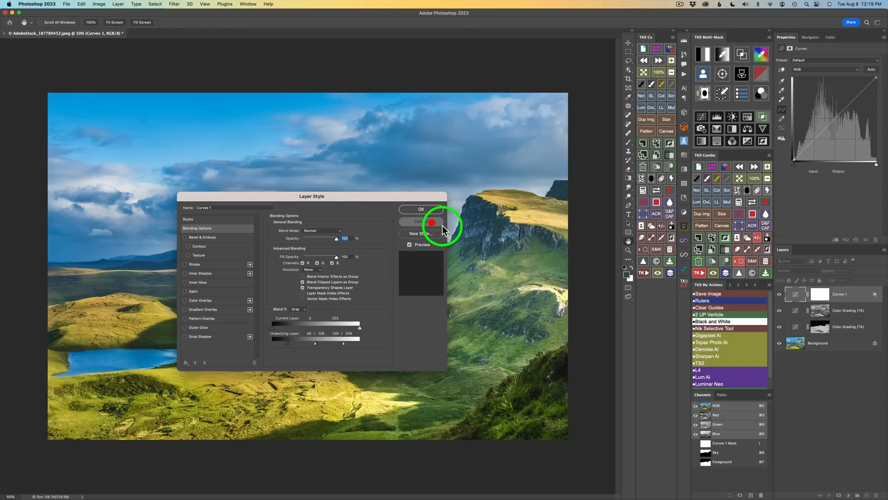
pyautogui.click(416, 221)
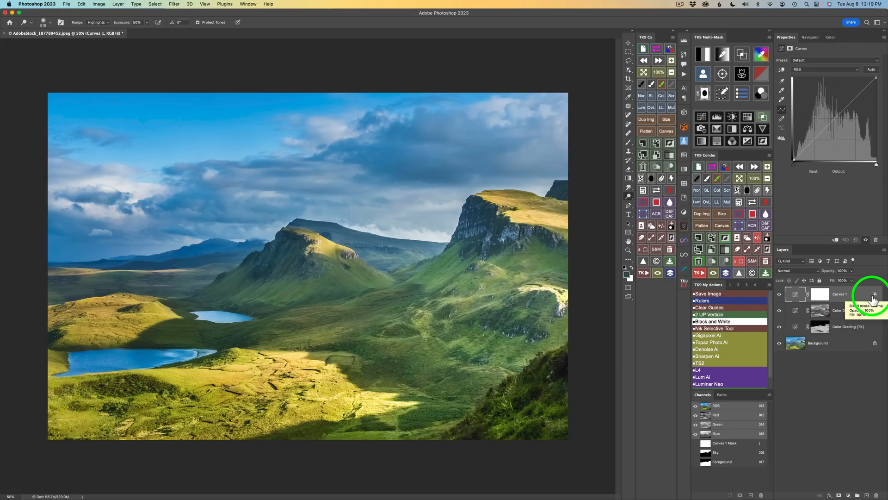
pyautogui.moveTo(807, 294)
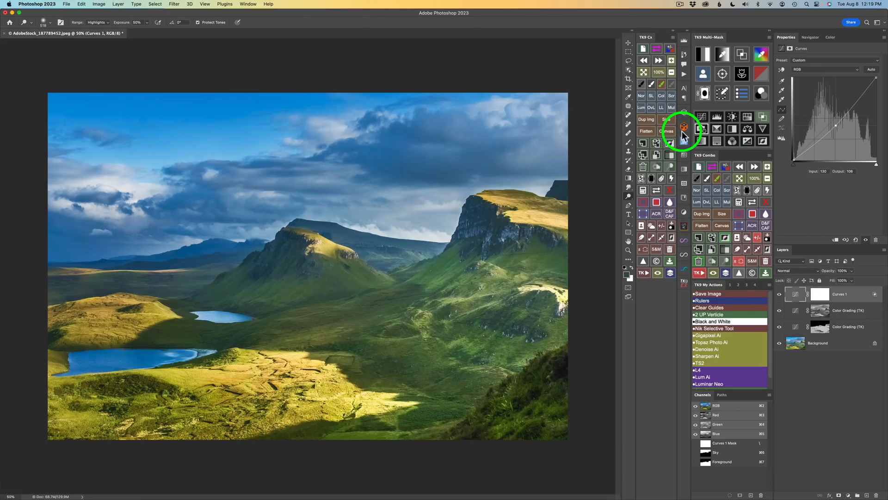
pyautogui.moveTo(640, 85)
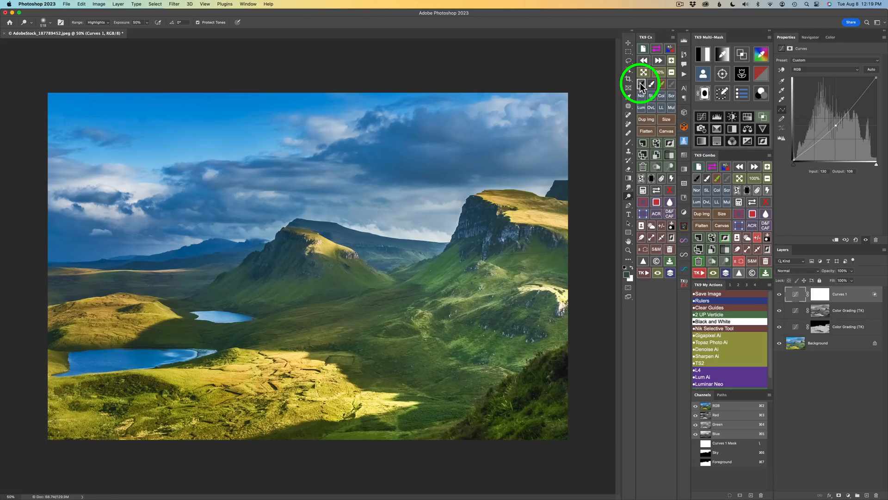
# Paint black with the Brush on the Curves 1 mask over the sky.
pyautogui.click(642, 84)
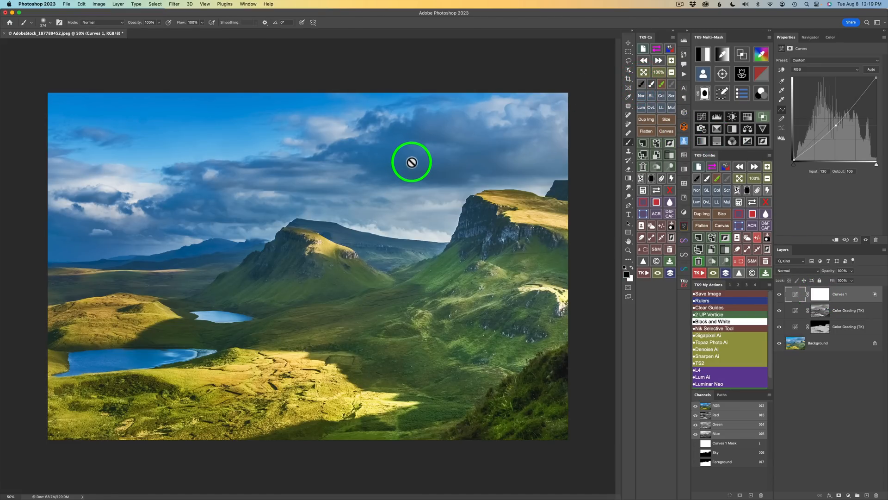
pyautogui.click(819, 293)
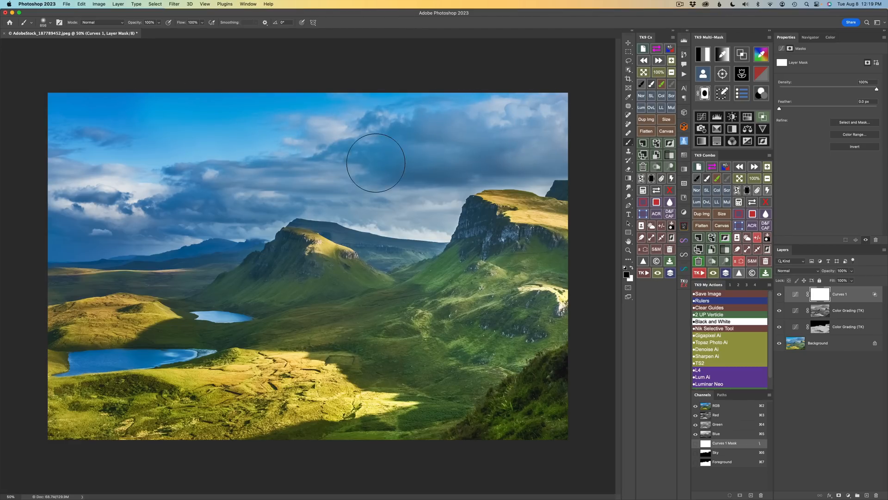
pyautogui.moveTo(228, 202)
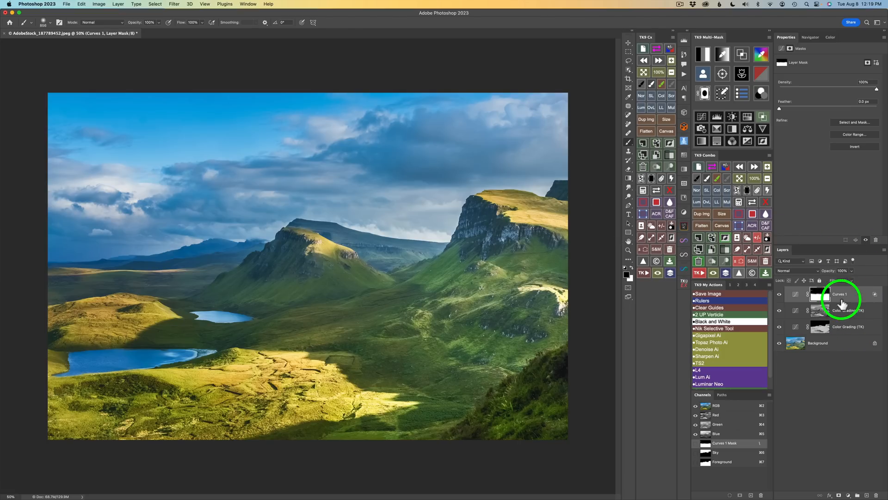
pyautogui.click(849, 311)
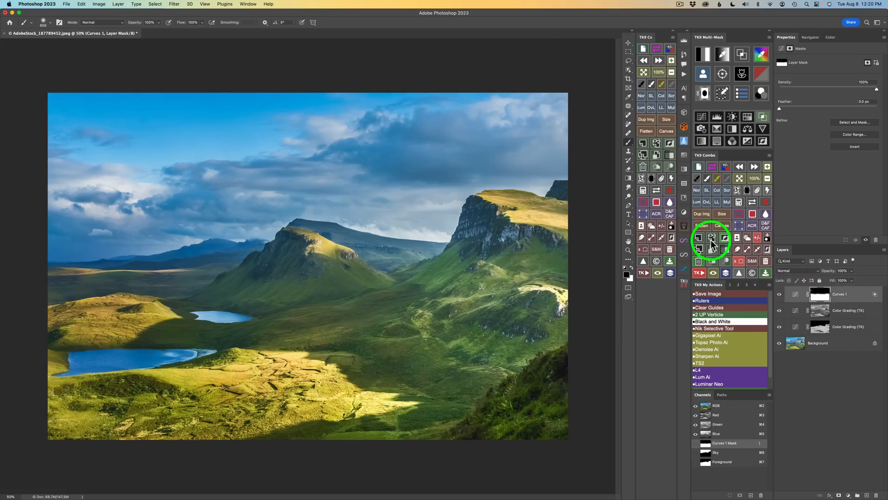
pyautogui.click(698, 261)
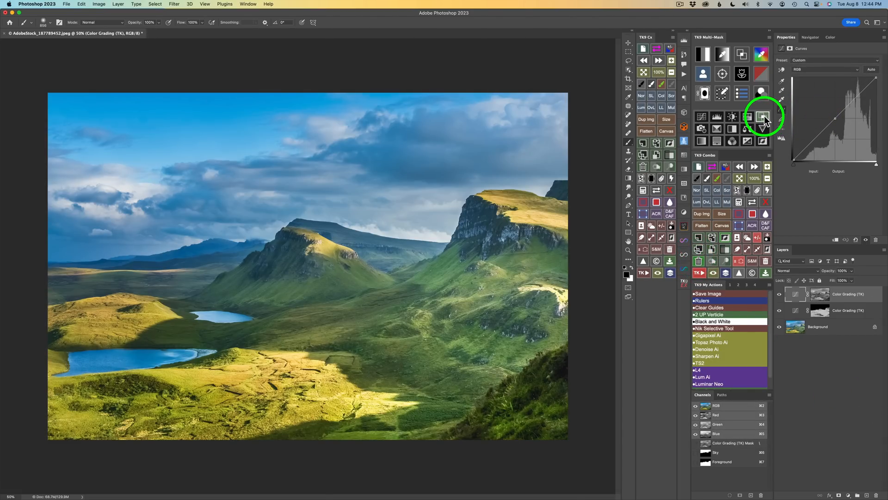
# Open and close Blend If Presets, then browse the three TK9 My Actions sets.
pyautogui.click(764, 117)
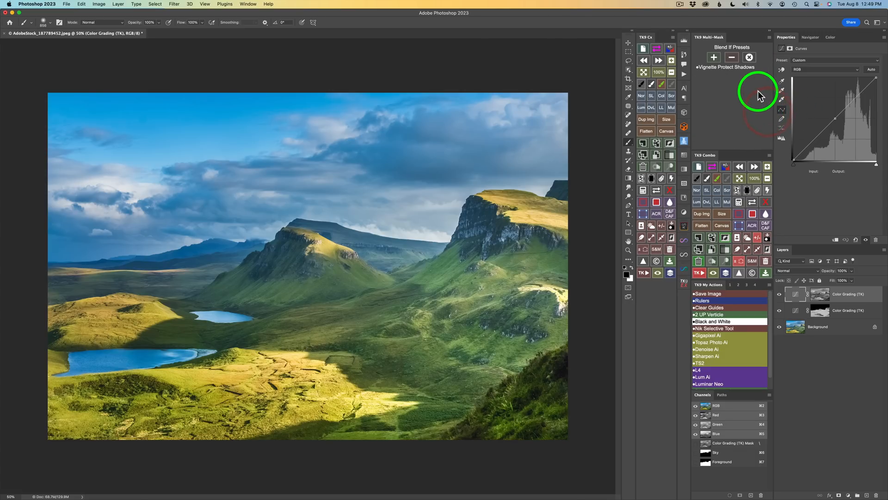
pyautogui.moveTo(712, 75)
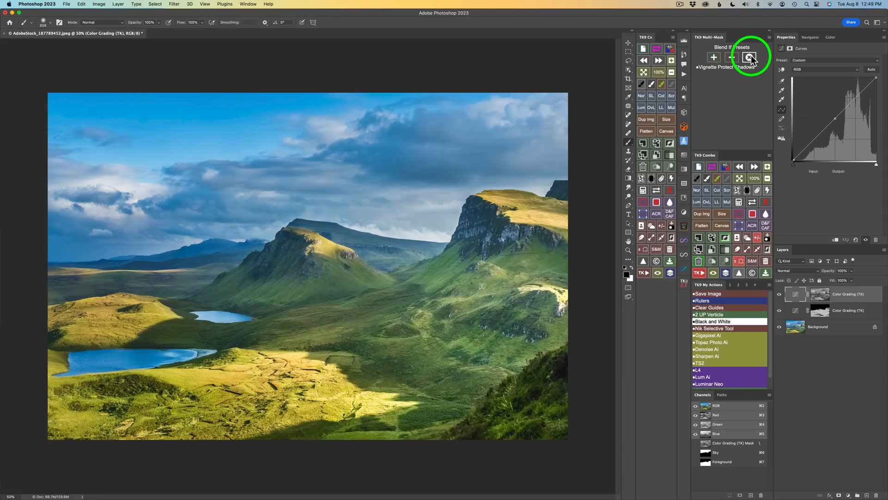
pyautogui.click(749, 56)
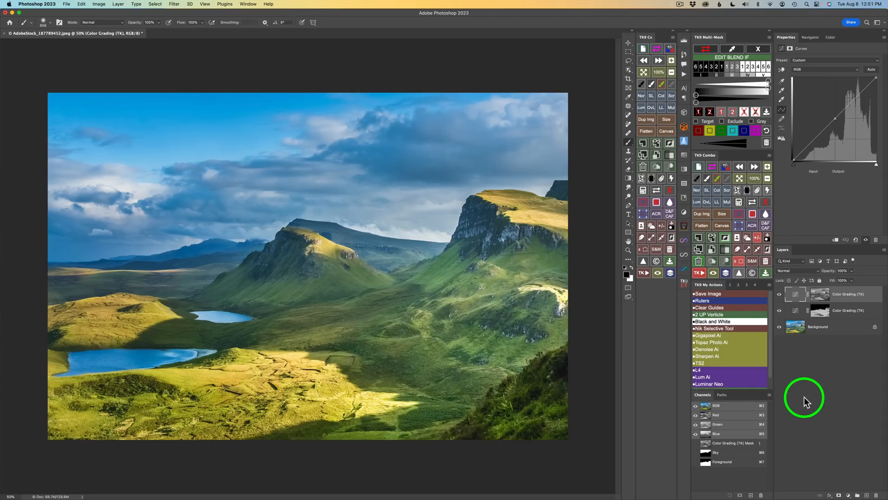
pyautogui.moveTo(711, 289)
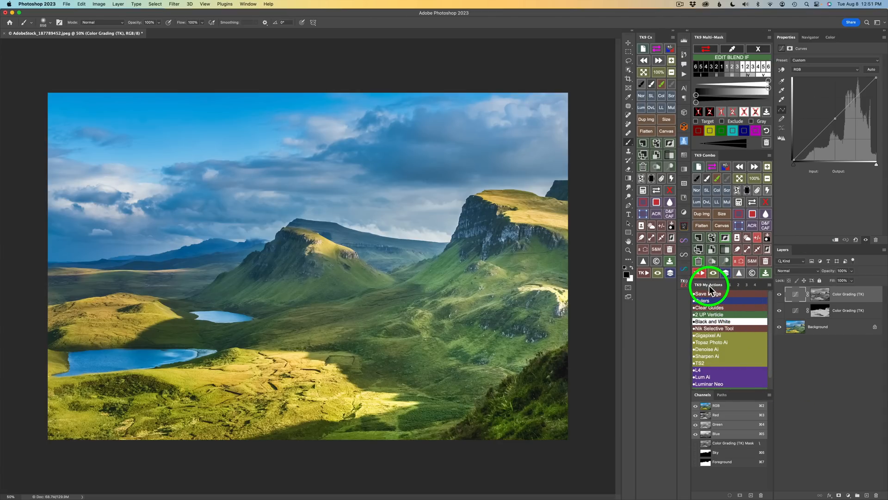
pyautogui.moveTo(734, 288)
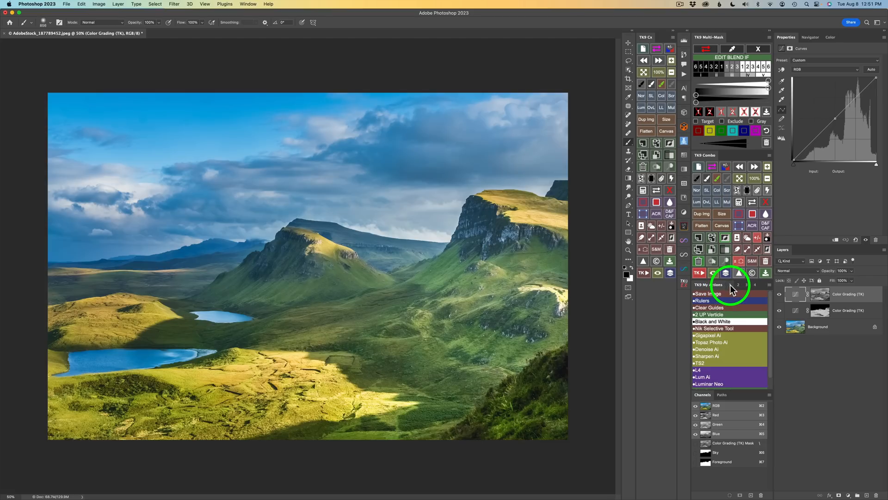
pyautogui.click(738, 284)
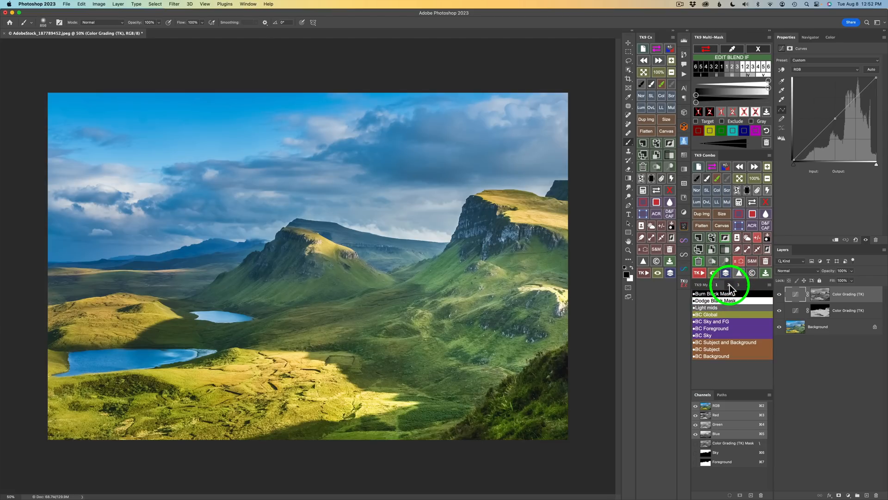
pyautogui.click(731, 284)
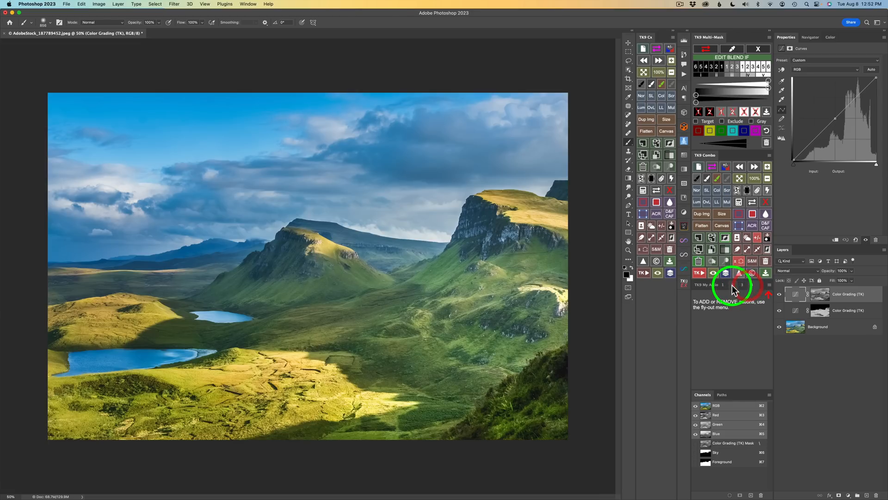
pyautogui.moveTo(708, 288)
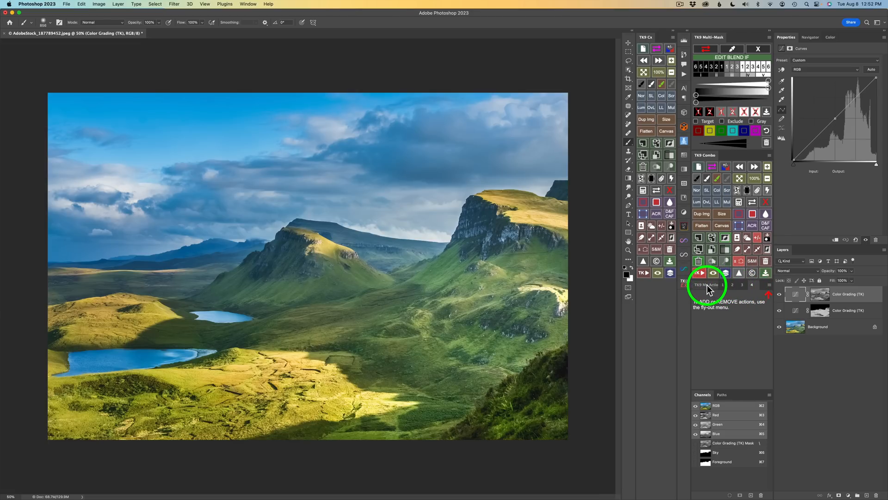
pyautogui.click(707, 284)
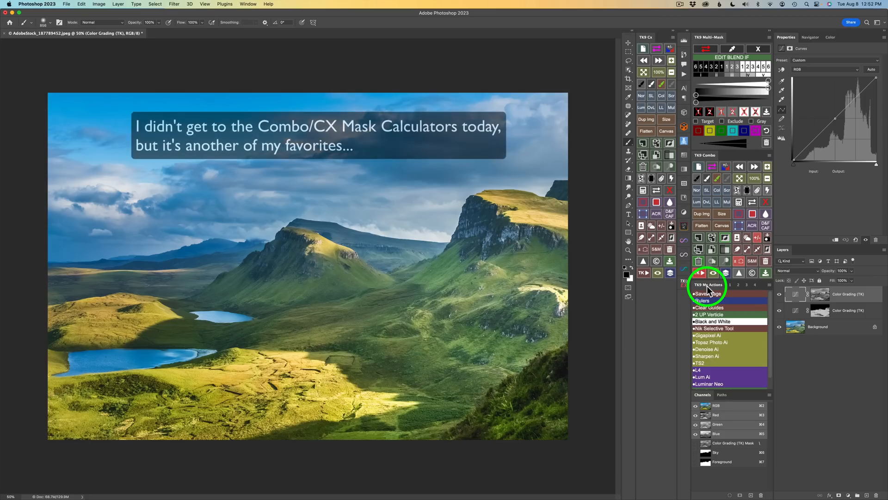